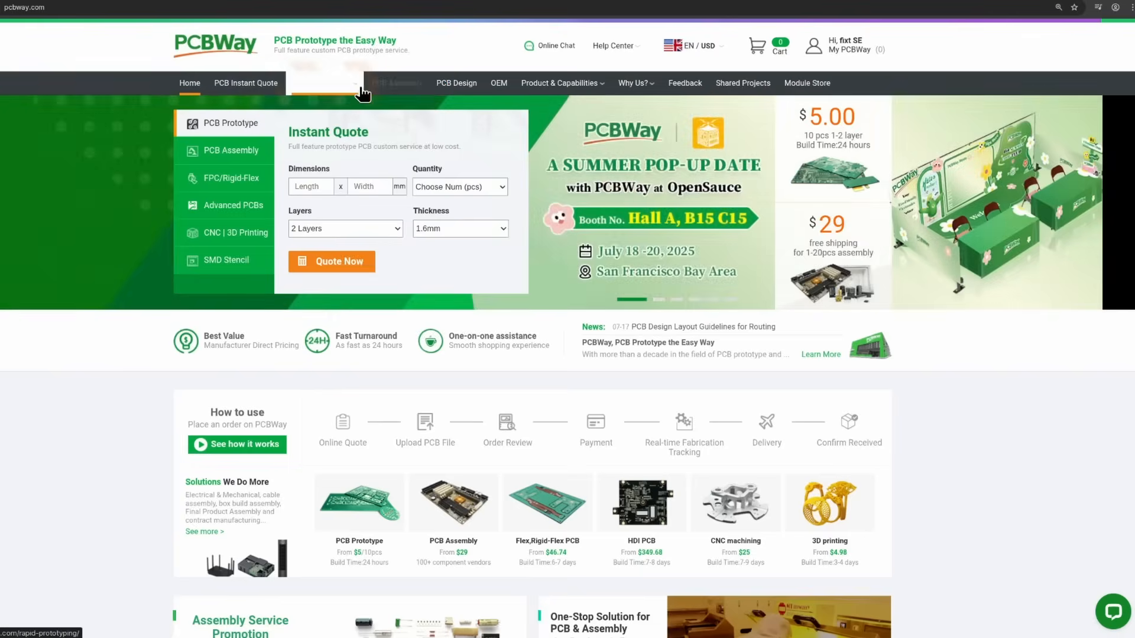
{"action": "mouse_move", "coordinate": [321, 83]}
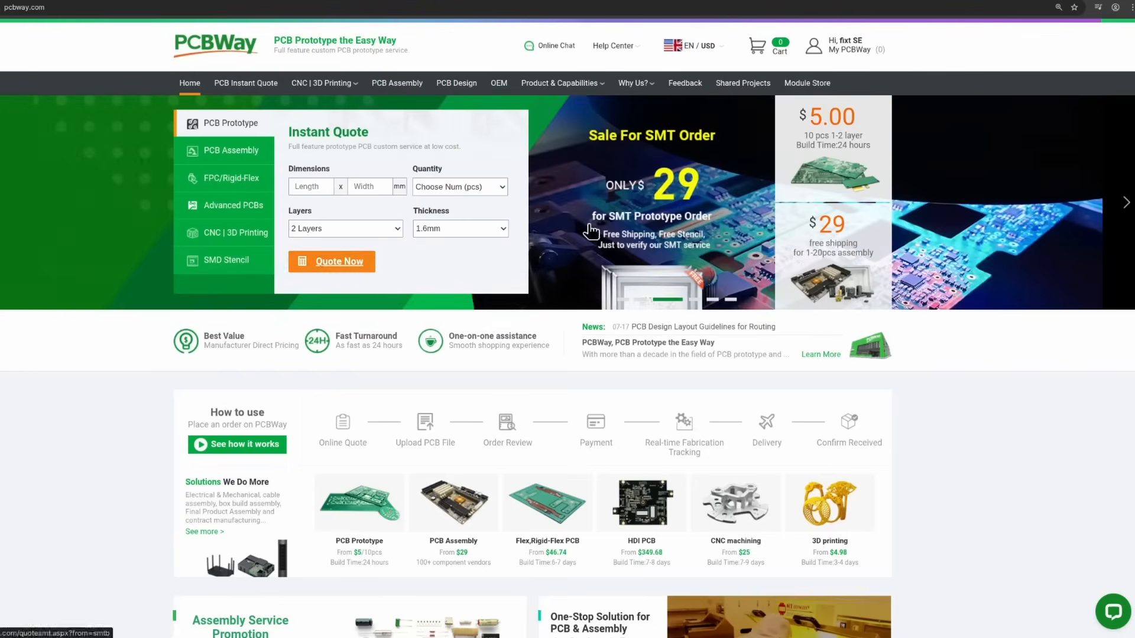
Reach the Printables model page for the ESP32 C3 mini + LD2450 sensor case from the post.
{"action": "left_click", "coordinate": [331, 262]}
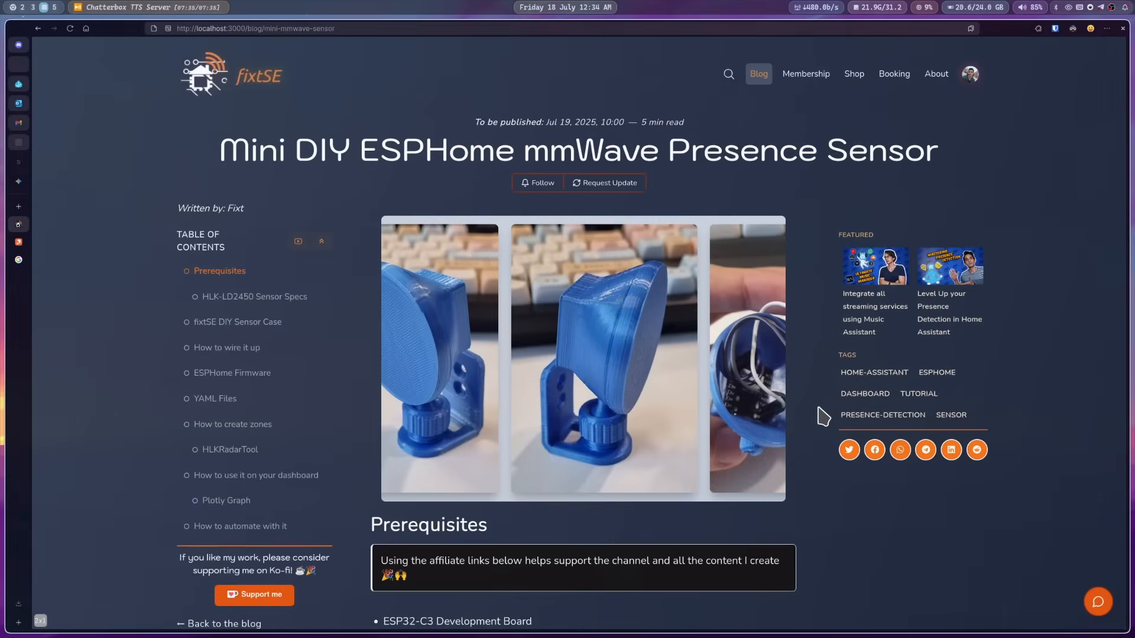
{"action": "scroll", "scroll_direction": "down", "scroll_amount": 3}
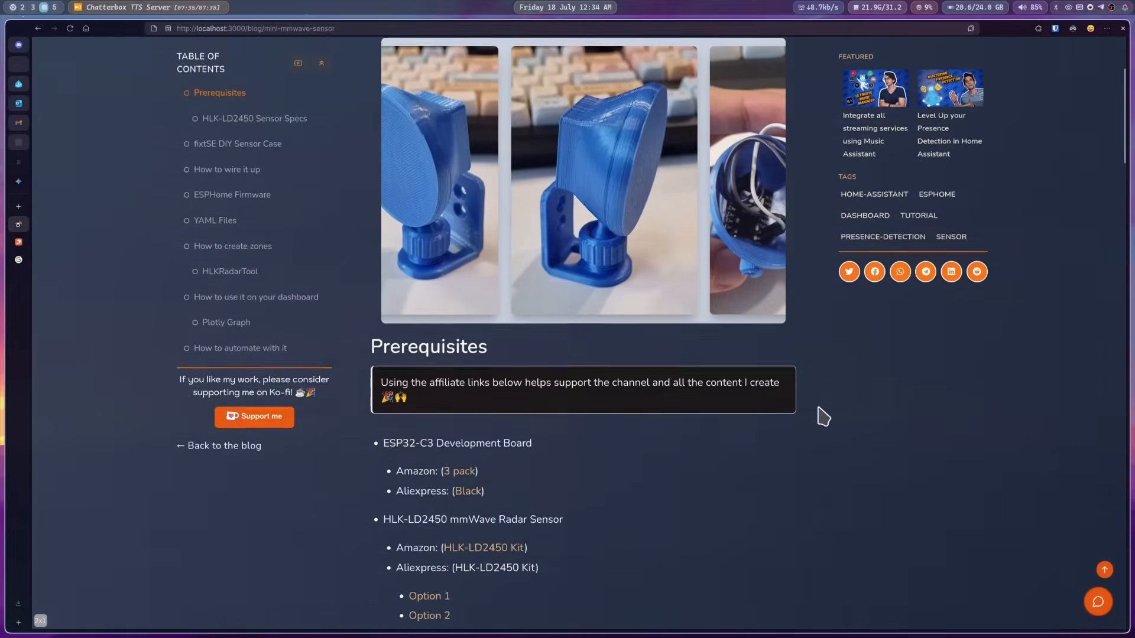
{"action": "scroll", "scroll_direction": "down", "scroll_amount": 3}
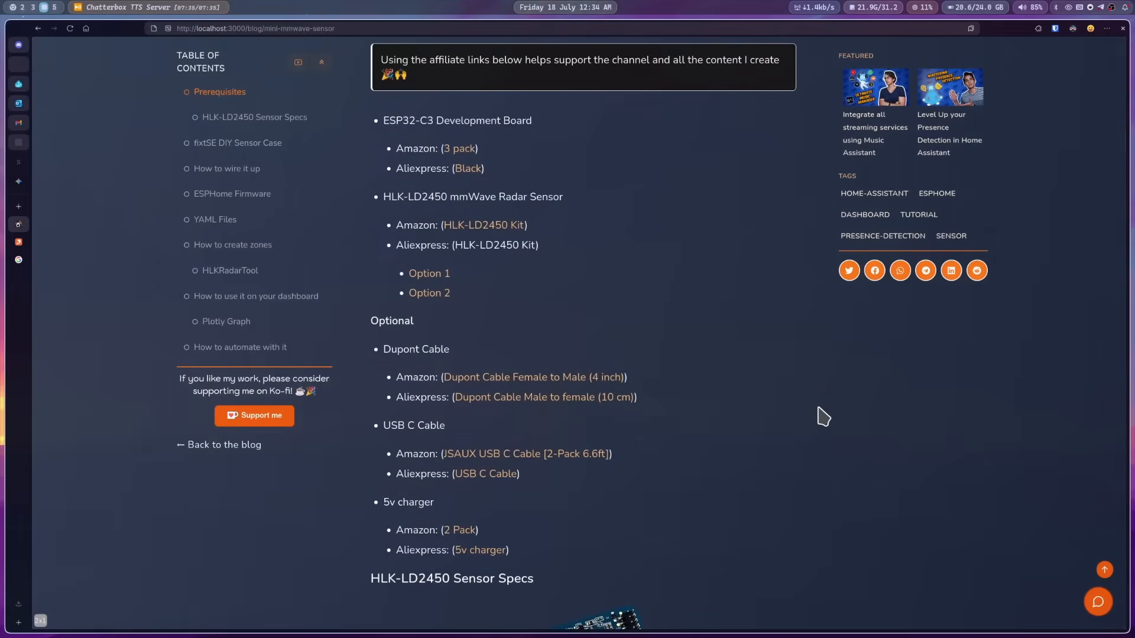
{"action": "scroll", "scroll_direction": "down", "scroll_amount": 3}
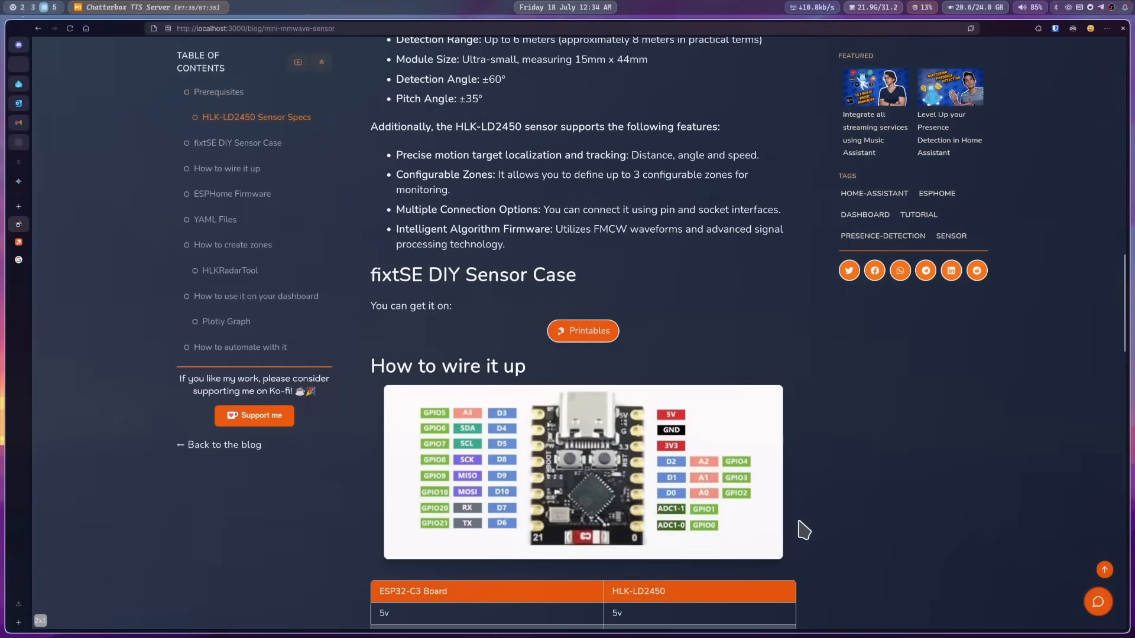
{"action": "left_click", "coordinate": [583, 331]}
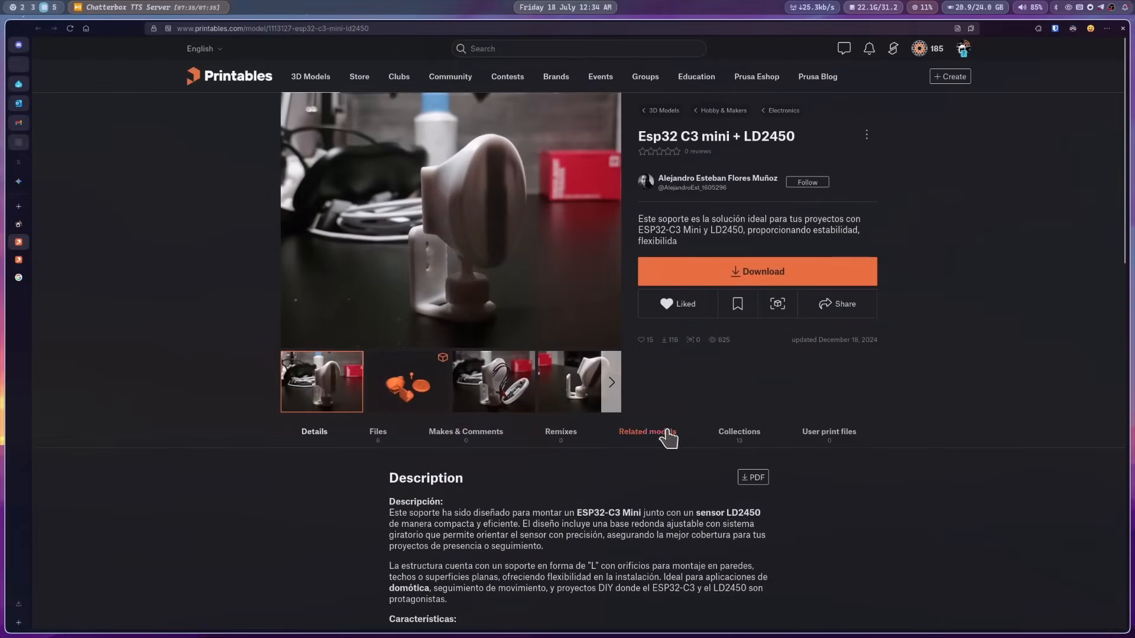
{"action": "left_click", "coordinate": [377, 432]}
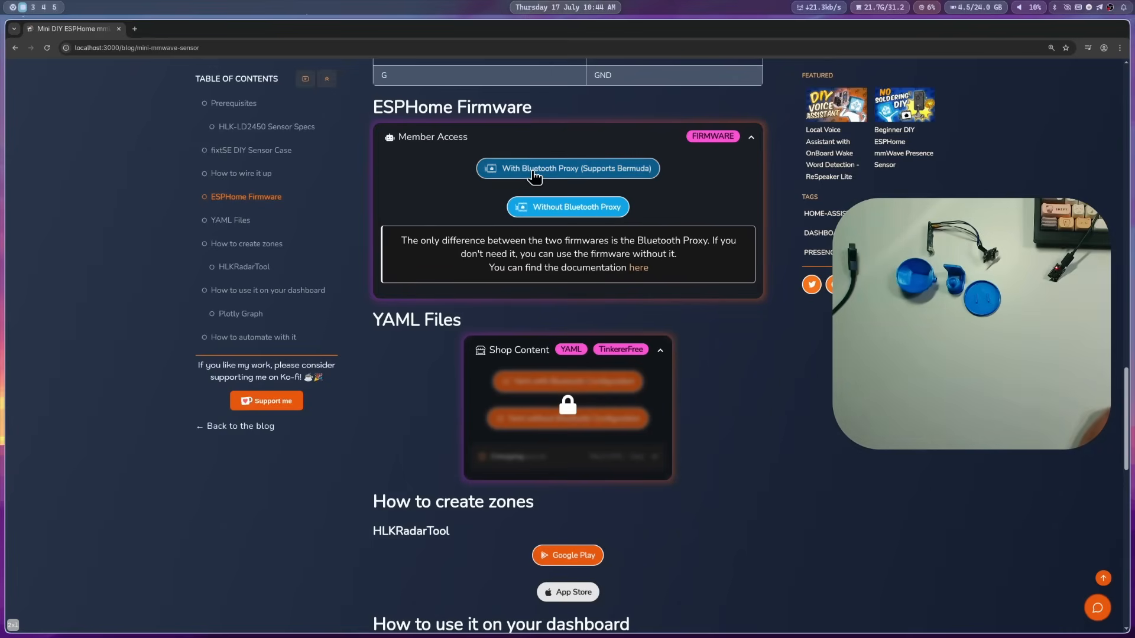
Flash mini mmWave Sensor 2025.7.1 with Bluetooth Proxy over the USB JTAG serial port, erasing the device.
{"action": "left_click", "coordinate": [566, 168]}
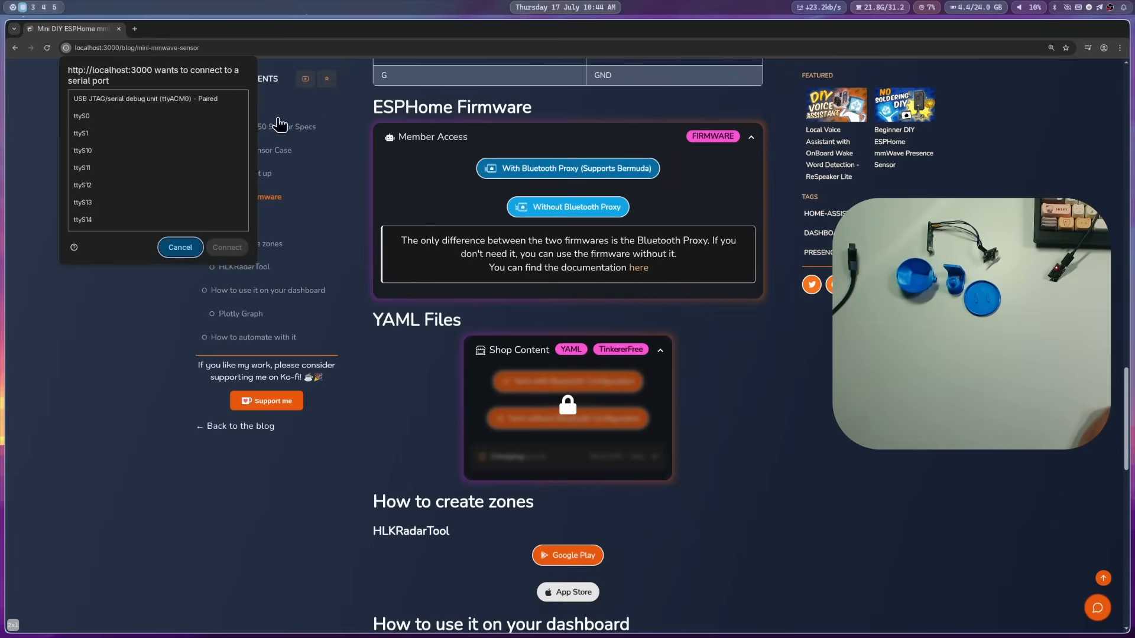
{"action": "left_click", "coordinate": [226, 247]}
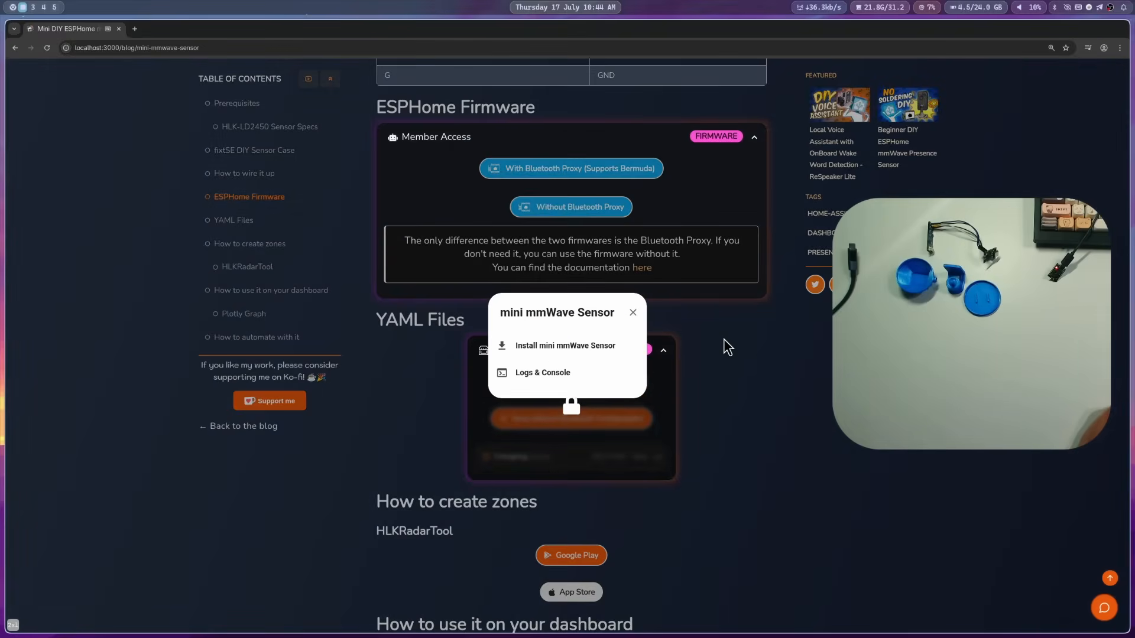
{"action": "mouse_move", "coordinate": [584, 352]}
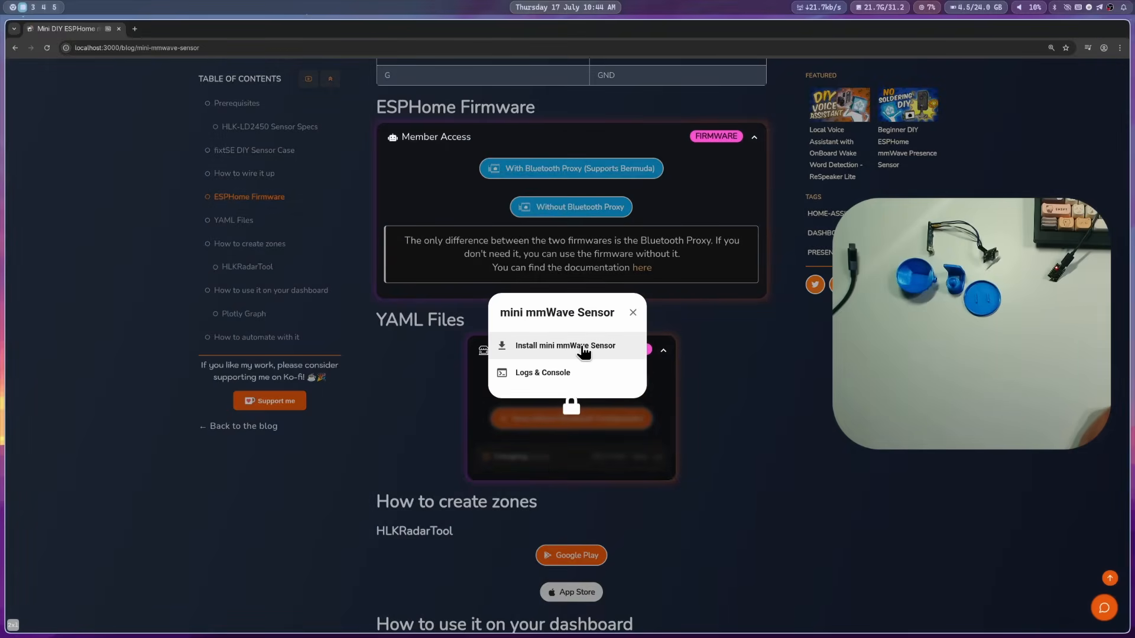
{"action": "left_click", "coordinate": [565, 345]}
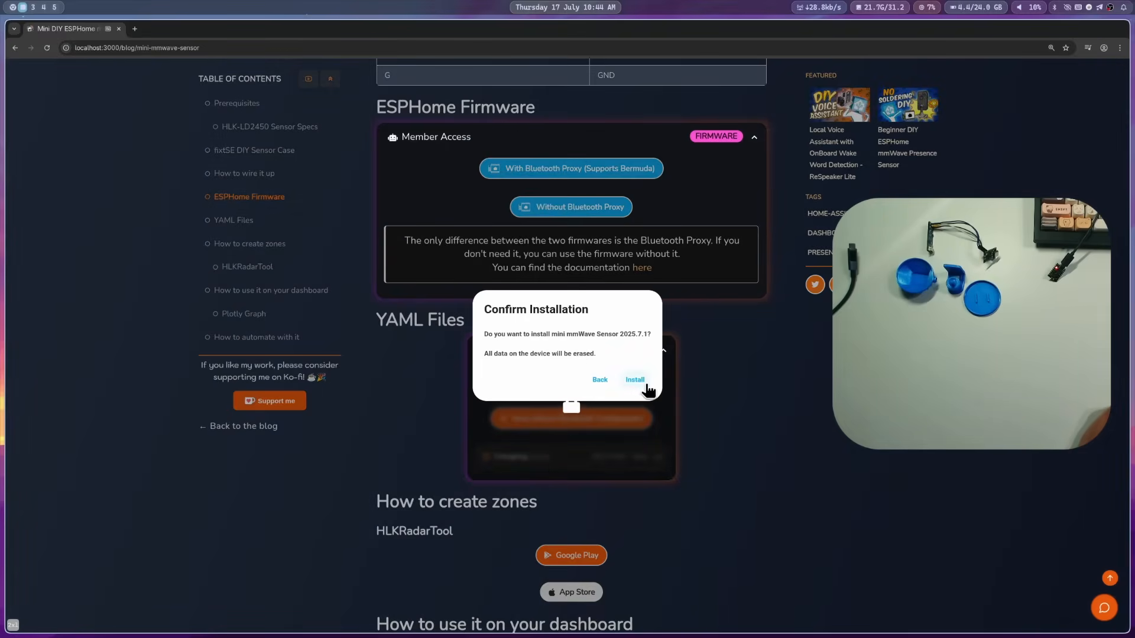
{"action": "left_click", "coordinate": [635, 380]}
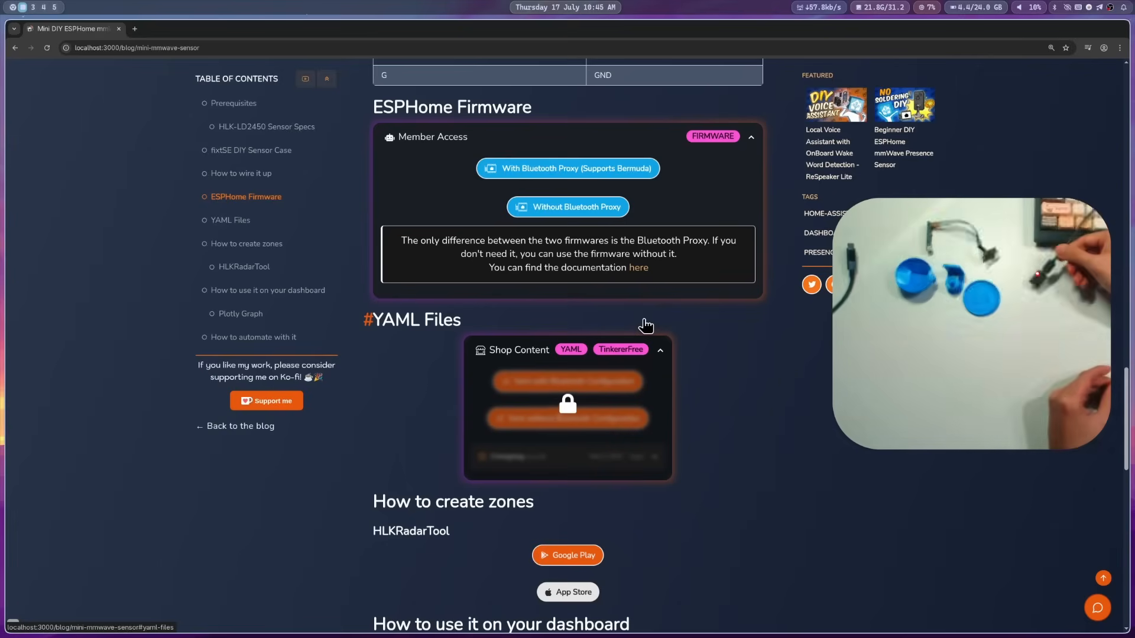
{"action": "mouse_move", "coordinate": [587, 172]}
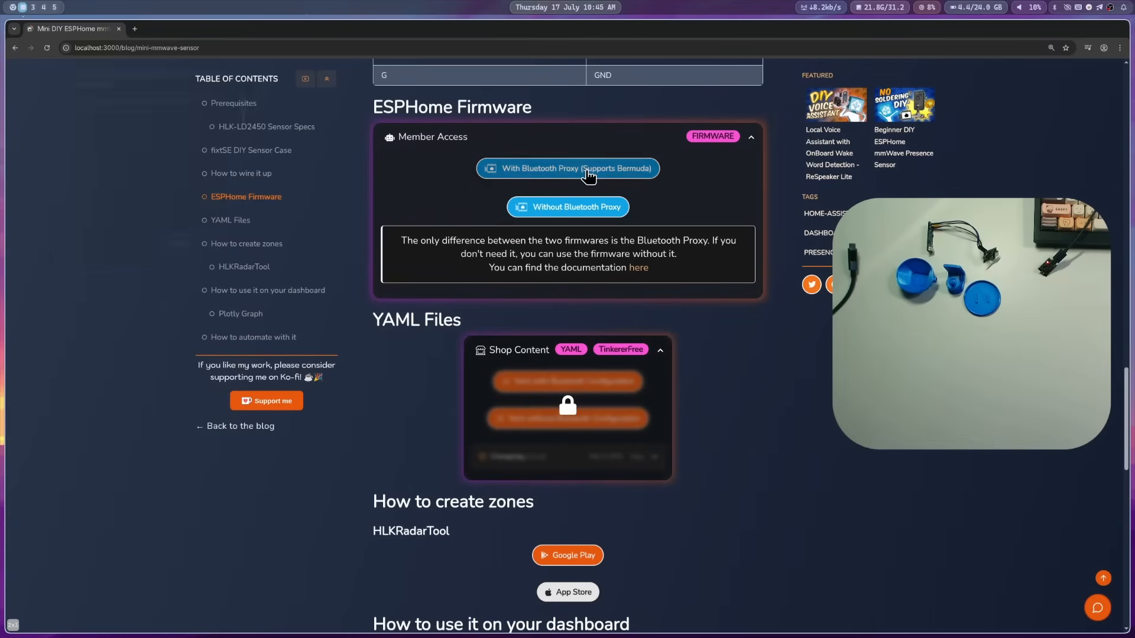
Reconnect over the USB serial port to mini-mmwave-sensor-085d54 and reach its device menu past the logs view.
{"action": "left_click", "coordinate": [567, 168]}
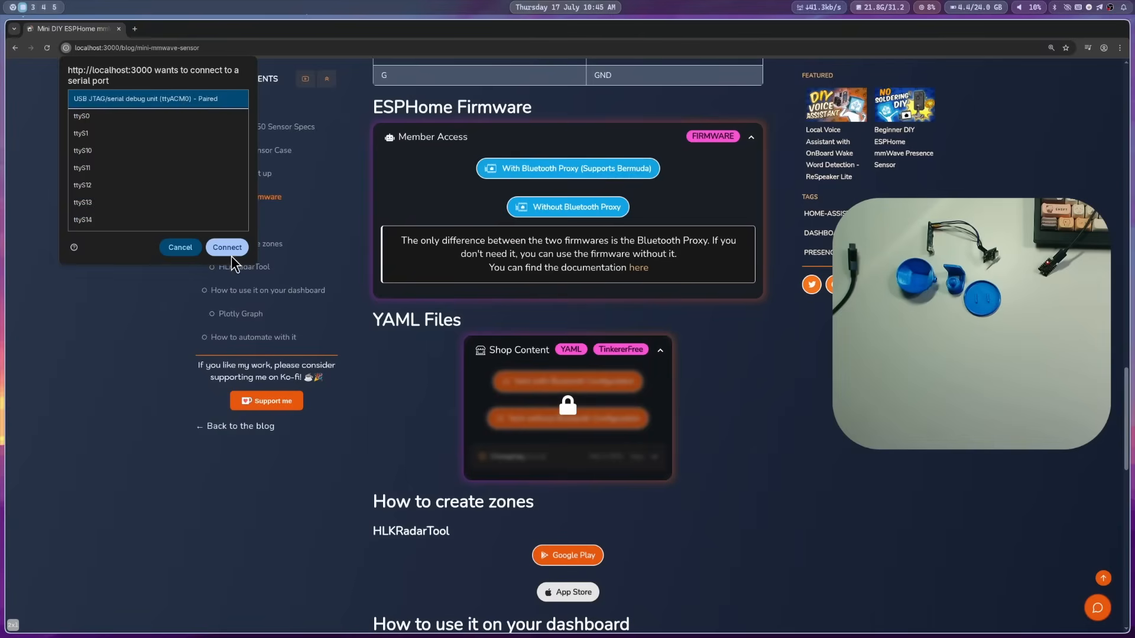
{"action": "left_click", "coordinate": [227, 247]}
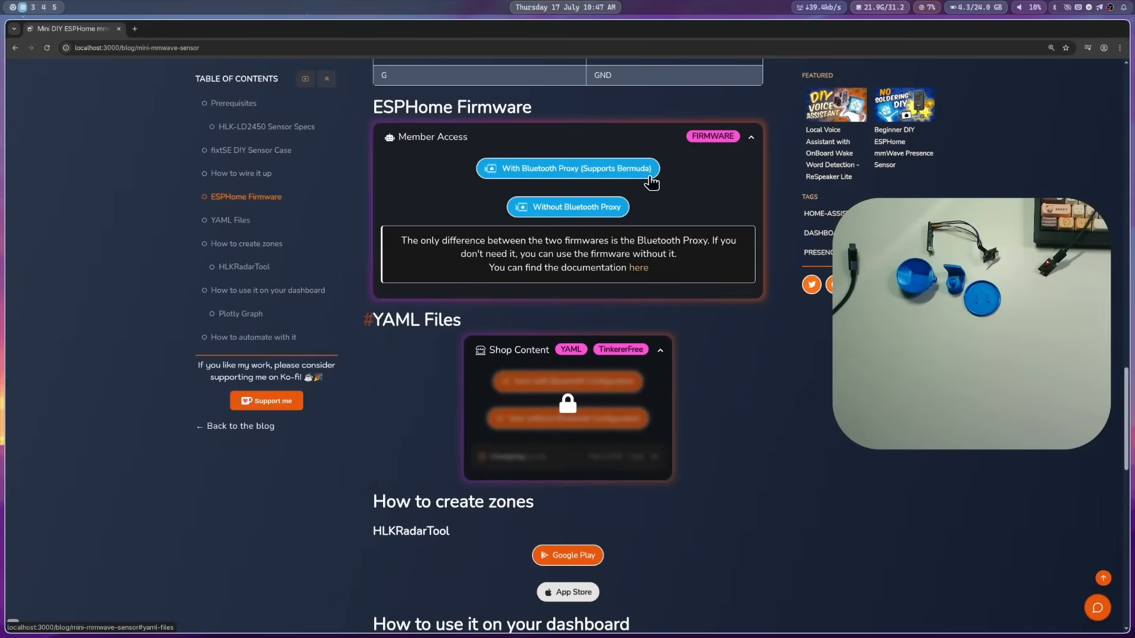
{"action": "left_click", "coordinate": [567, 168]}
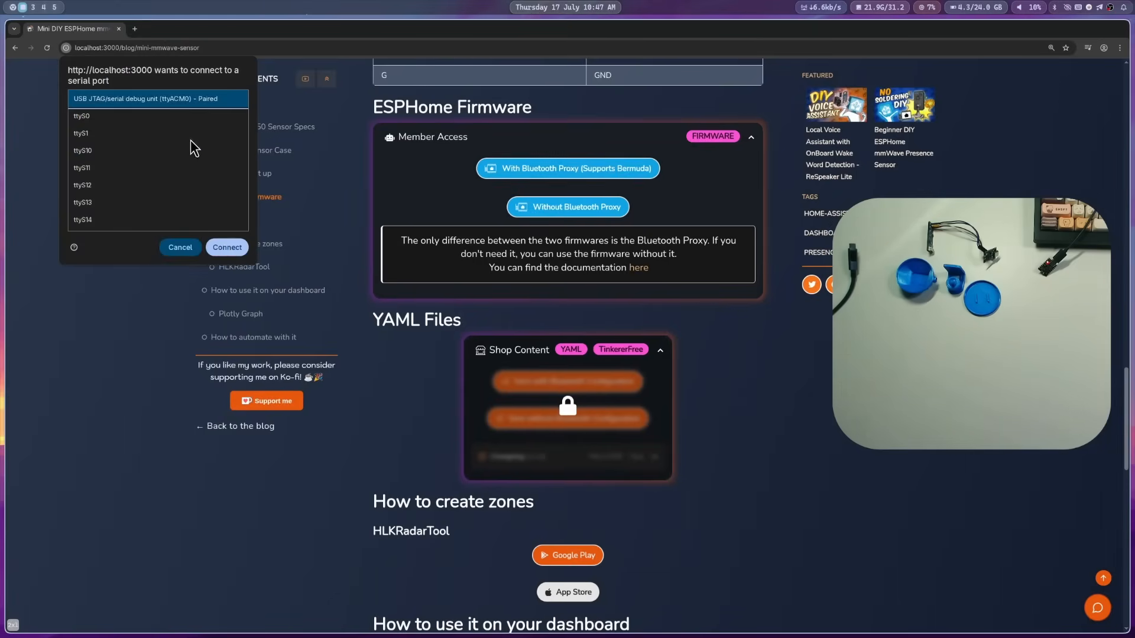
{"action": "left_click", "coordinate": [227, 247]}
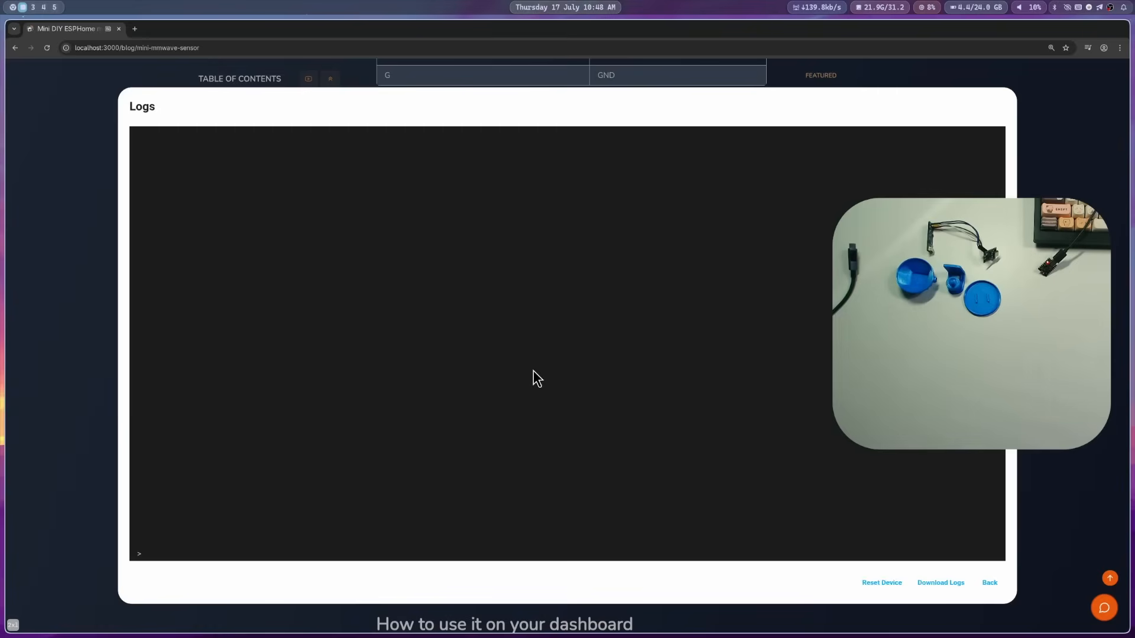
{"action": "mouse_move", "coordinate": [940, 583]}
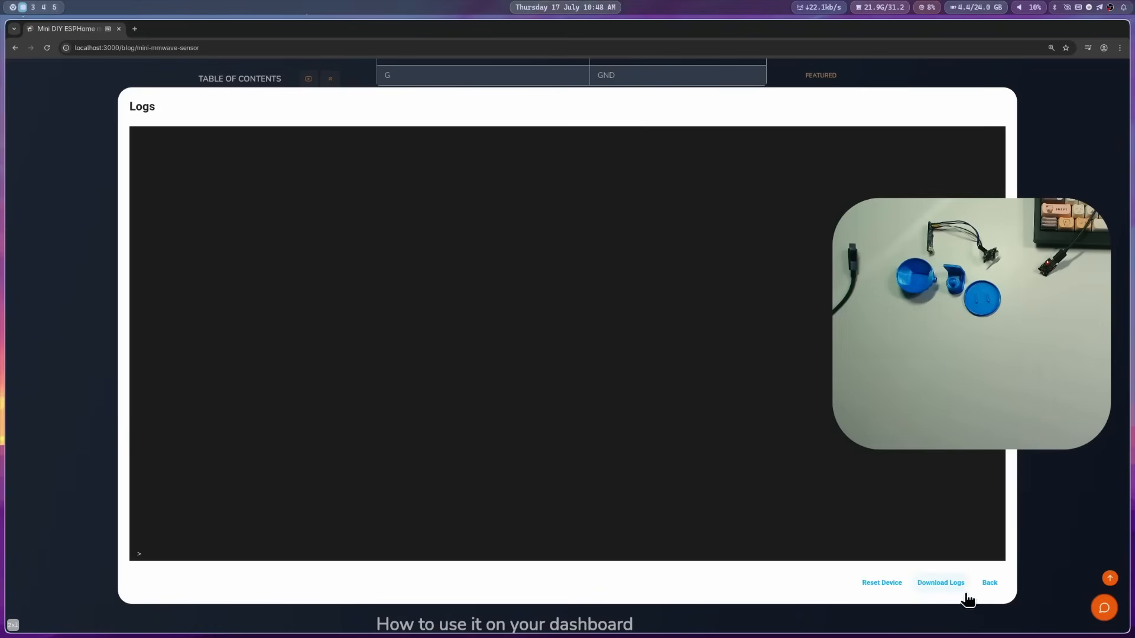
{"action": "left_click", "coordinate": [988, 583]}
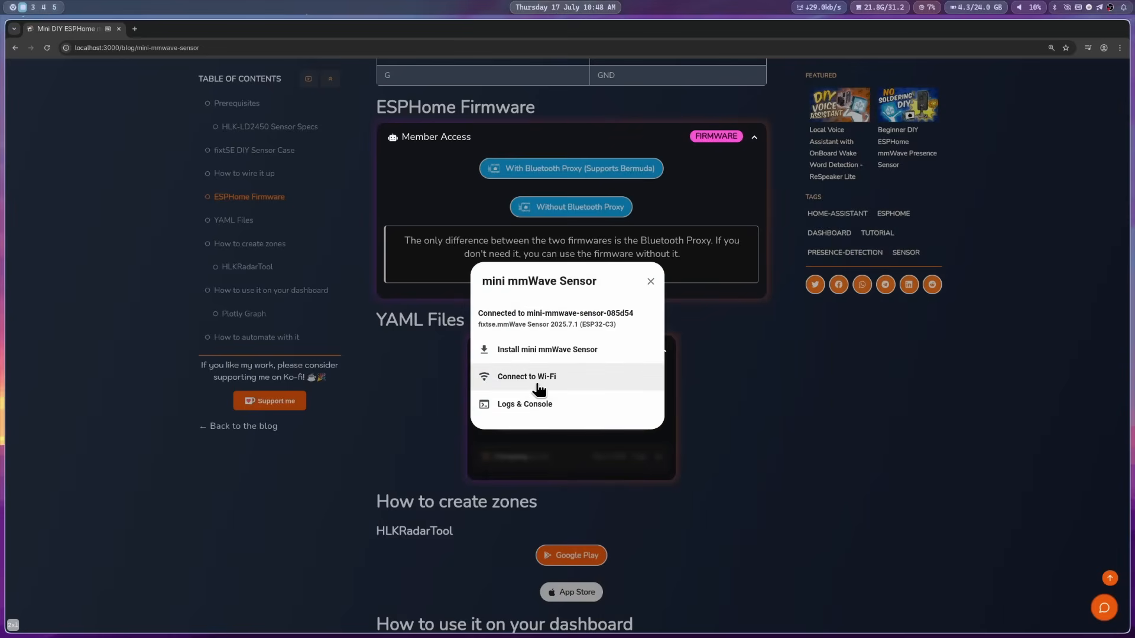
Join the sensor to the Ubuntu Wi-Fi network with its password.
{"action": "left_click", "coordinate": [526, 376]}
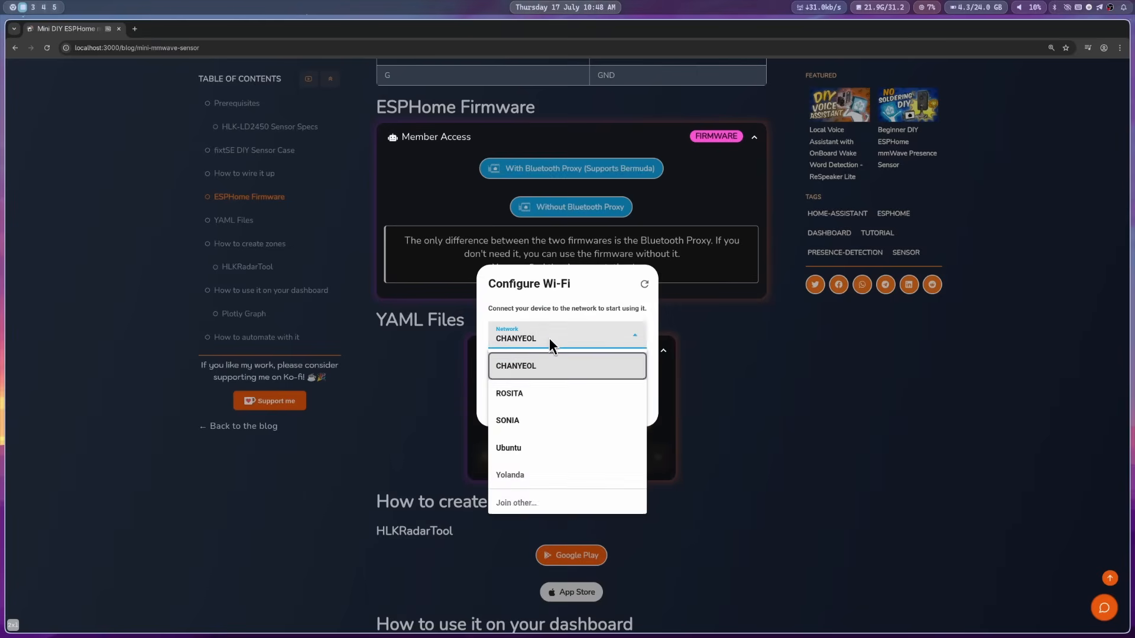
{"action": "left_click", "coordinate": [509, 447]}
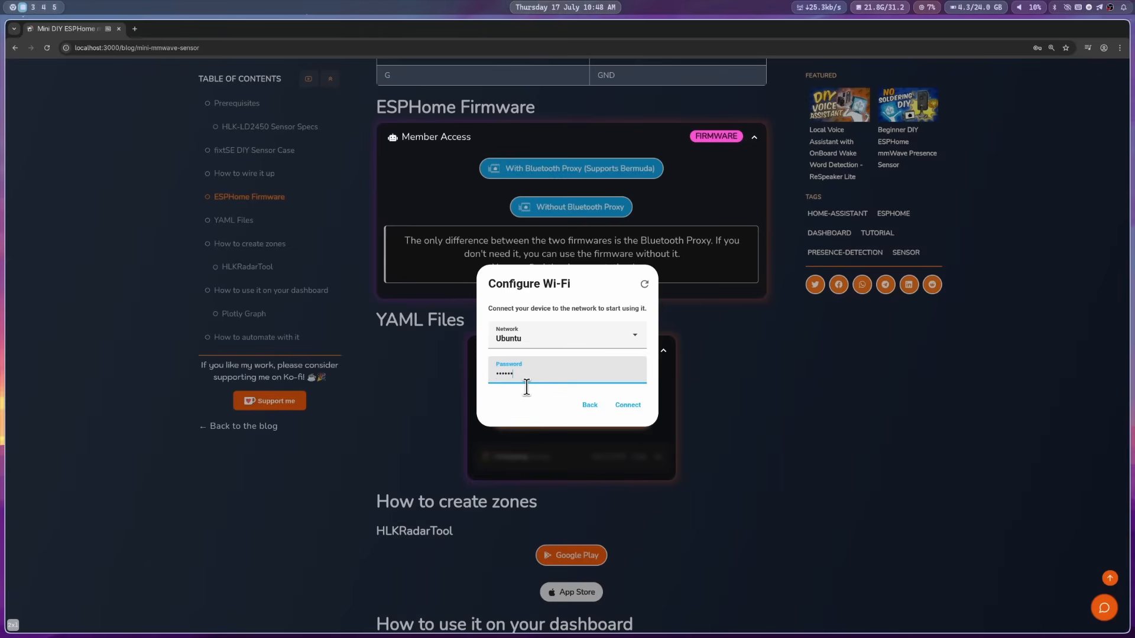
{"action": "left_click", "coordinate": [626, 404]}
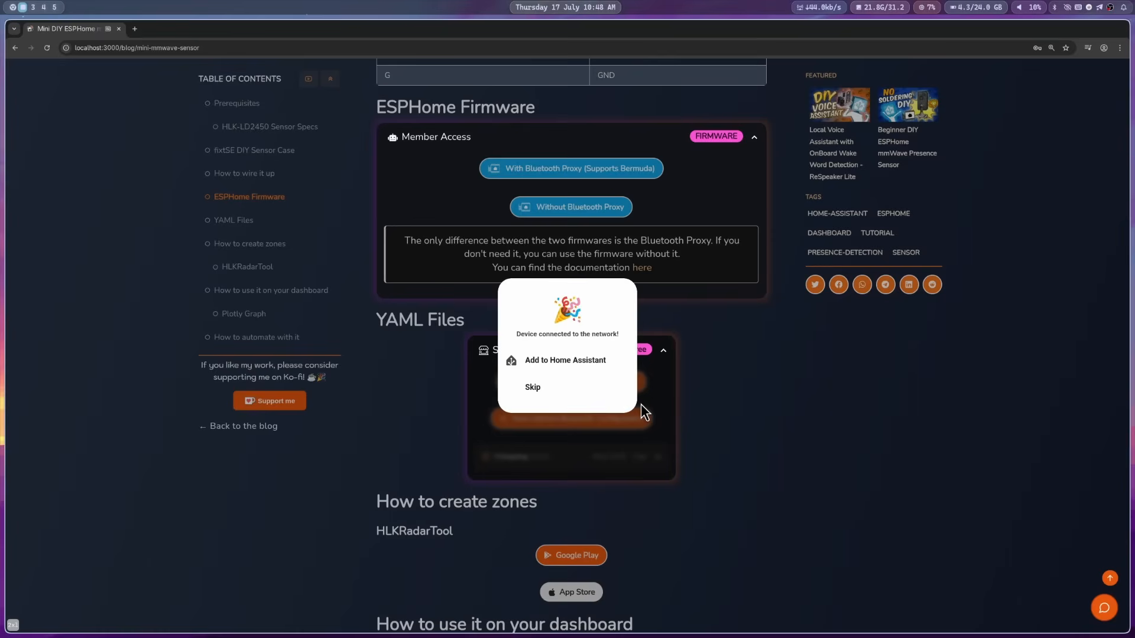
Set up the discovered mini mmWave Sensor 085d54 through the ESPHome integration.
{"action": "left_click", "coordinate": [565, 359]}
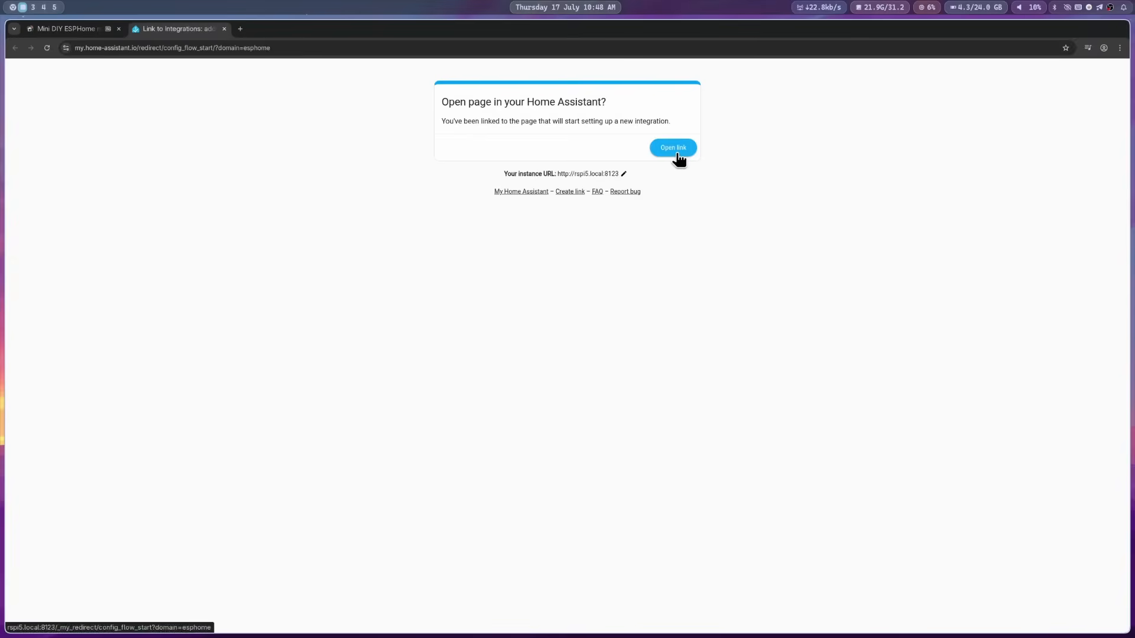
{"action": "left_click", "coordinate": [671, 148]}
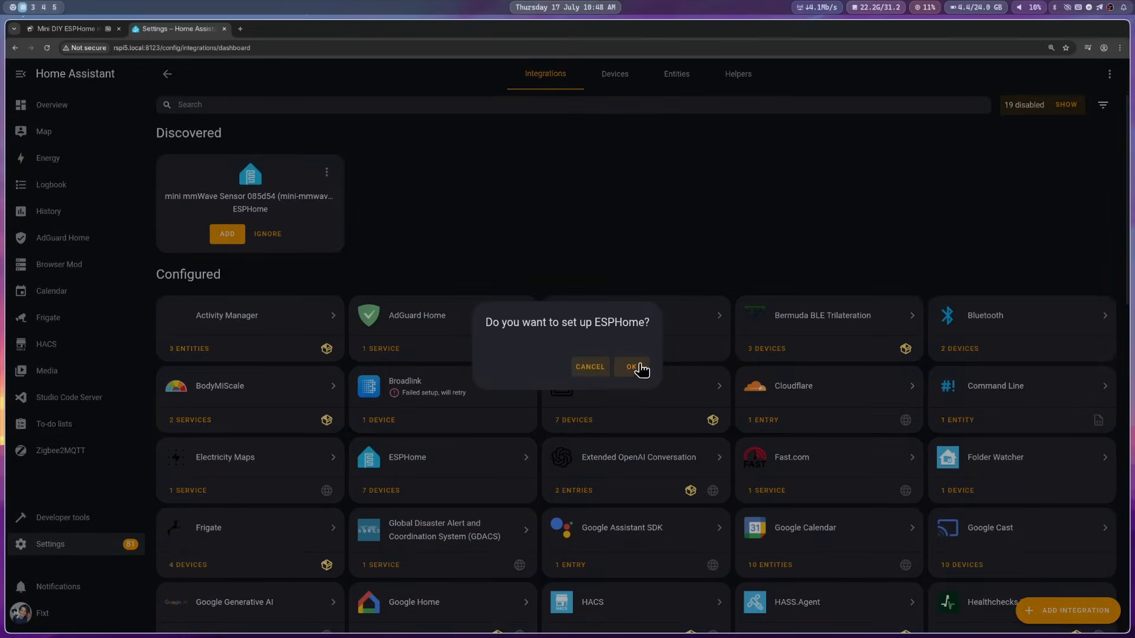
{"action": "left_click", "coordinate": [630, 367]}
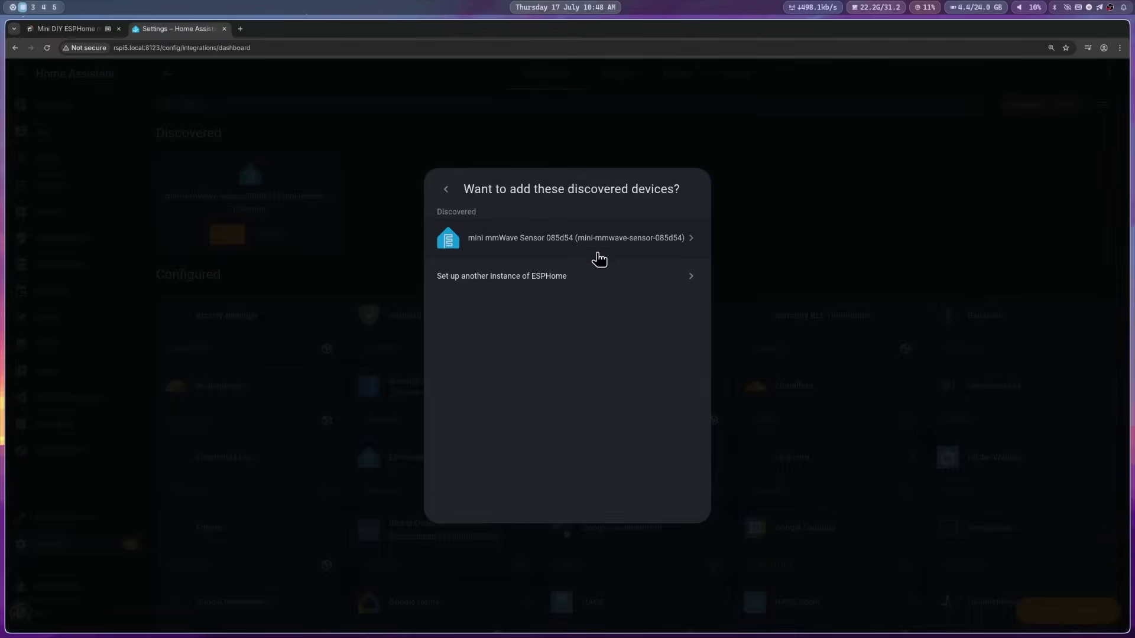
{"action": "left_click", "coordinate": [574, 237]}
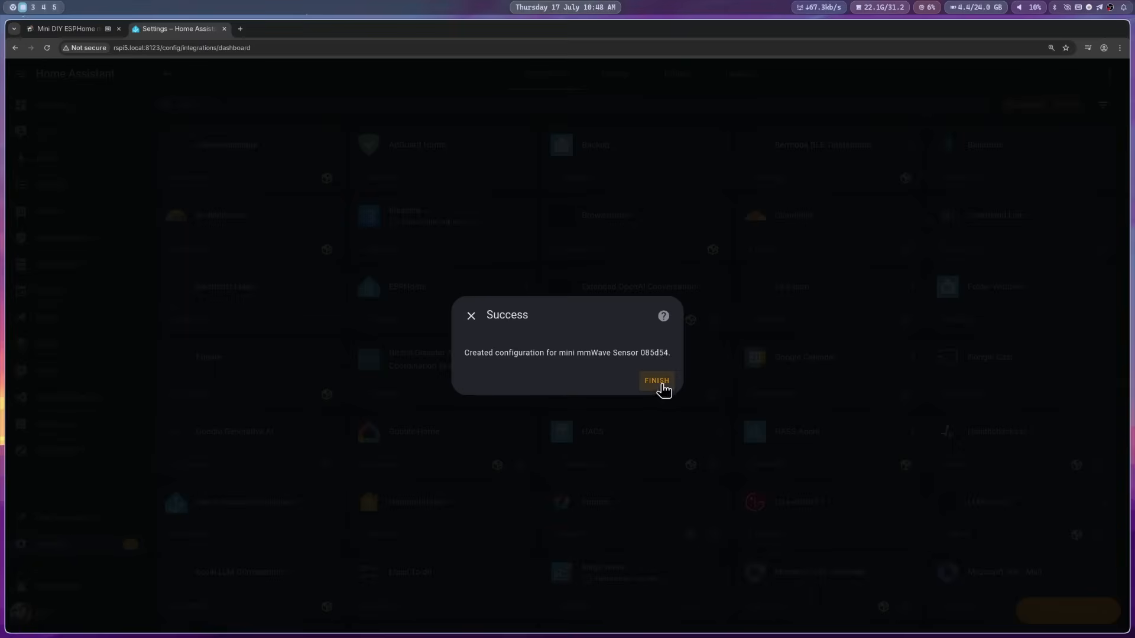
{"action": "left_click", "coordinate": [655, 381]}
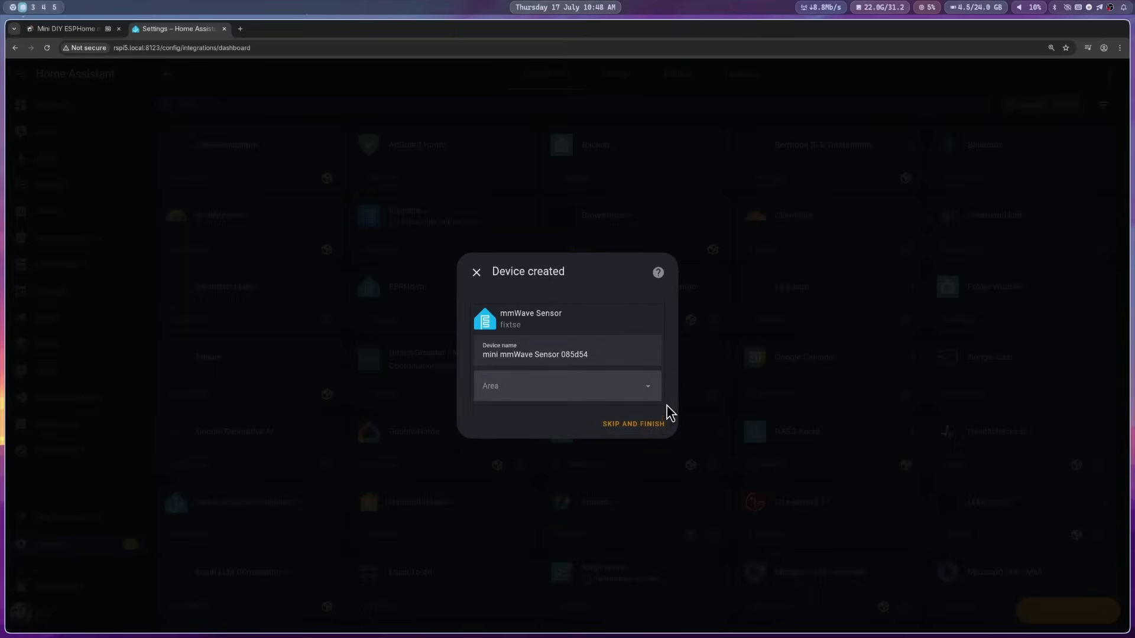
Assign the new sensor to the Livingroom area and finish adding it.
{"action": "left_click", "coordinate": [567, 386]}
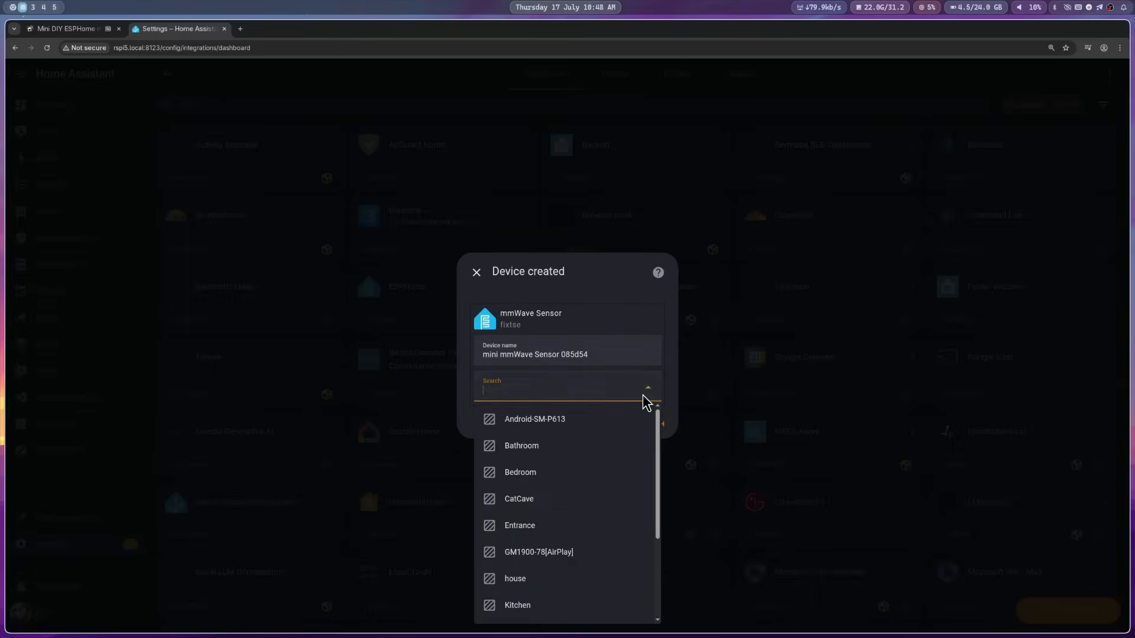
{"action": "scroll", "scroll_direction": "down", "scroll_amount": 3}
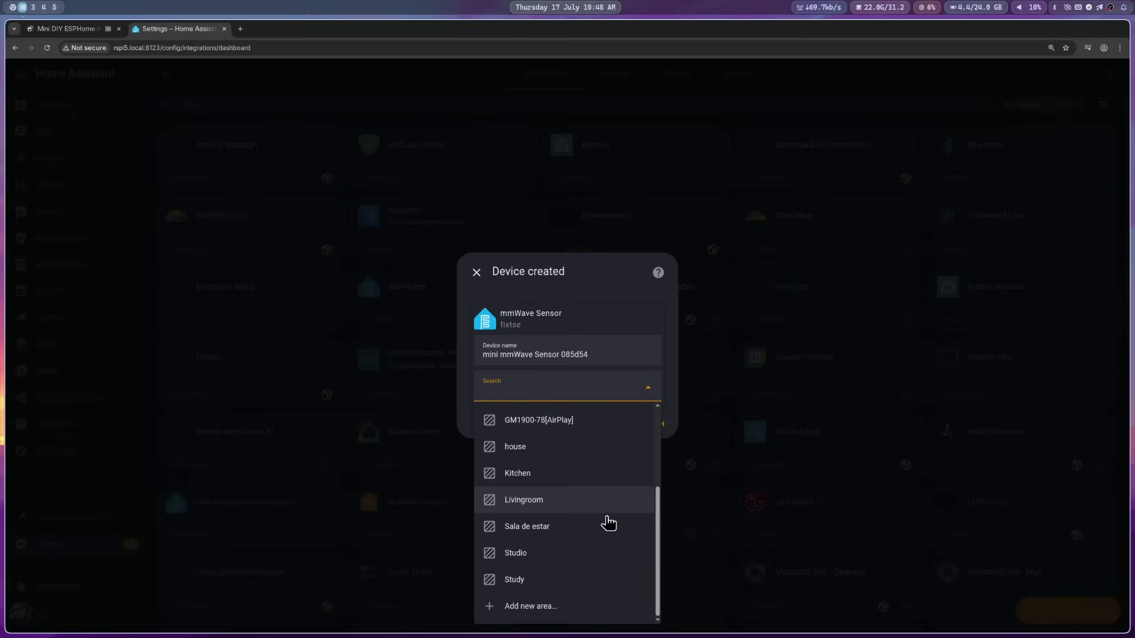
{"action": "left_click", "coordinate": [523, 499]}
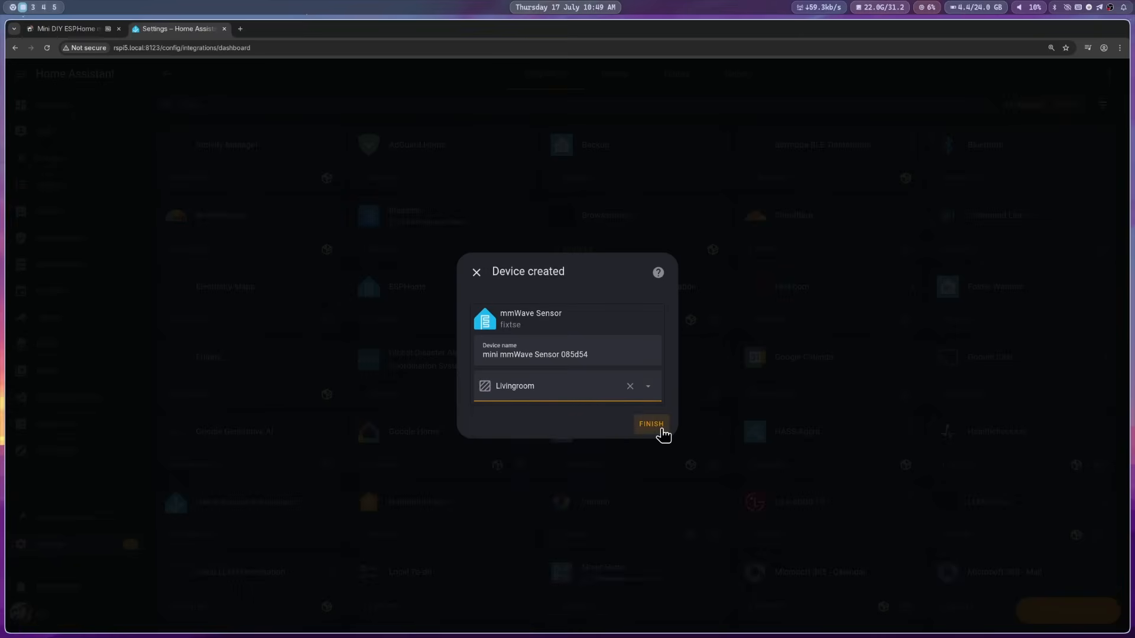
{"action": "left_click", "coordinate": [650, 424]}
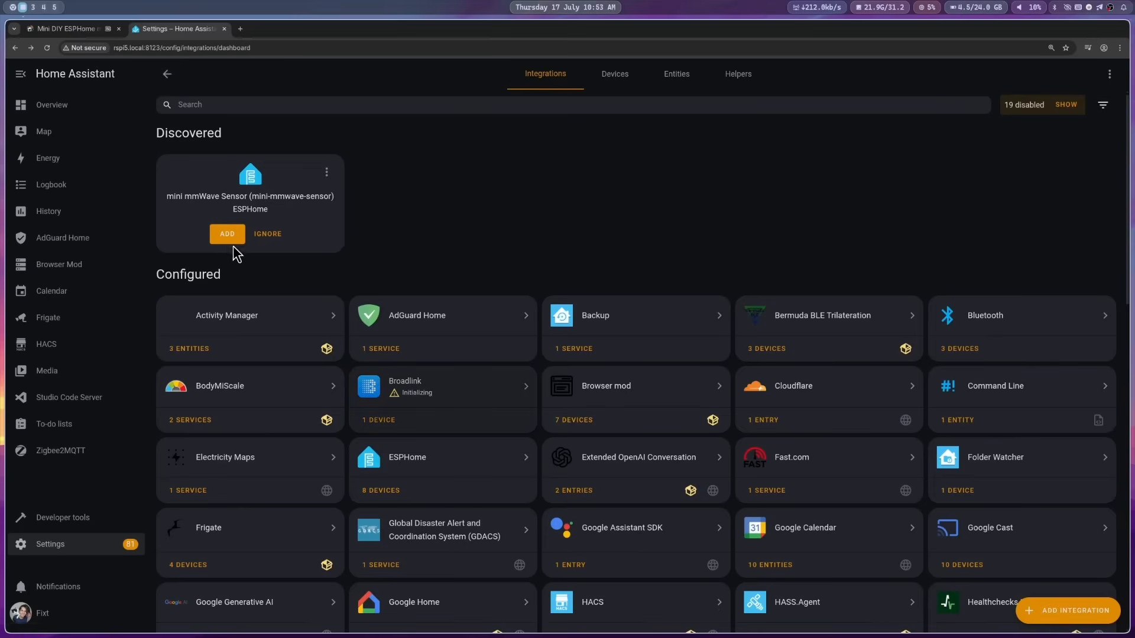
Add the unsuffixed mini mmWave Sensor, then bring up the 085d54 Moving Target entity settings.
{"action": "left_click", "coordinate": [227, 234]}
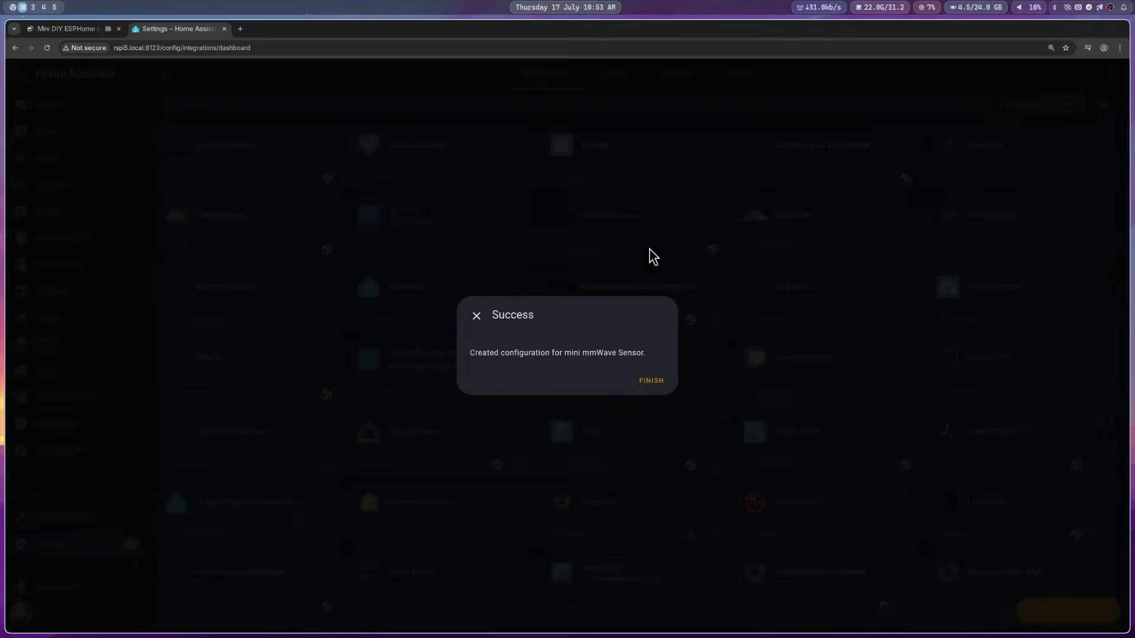
{"action": "left_click", "coordinate": [650, 382]}
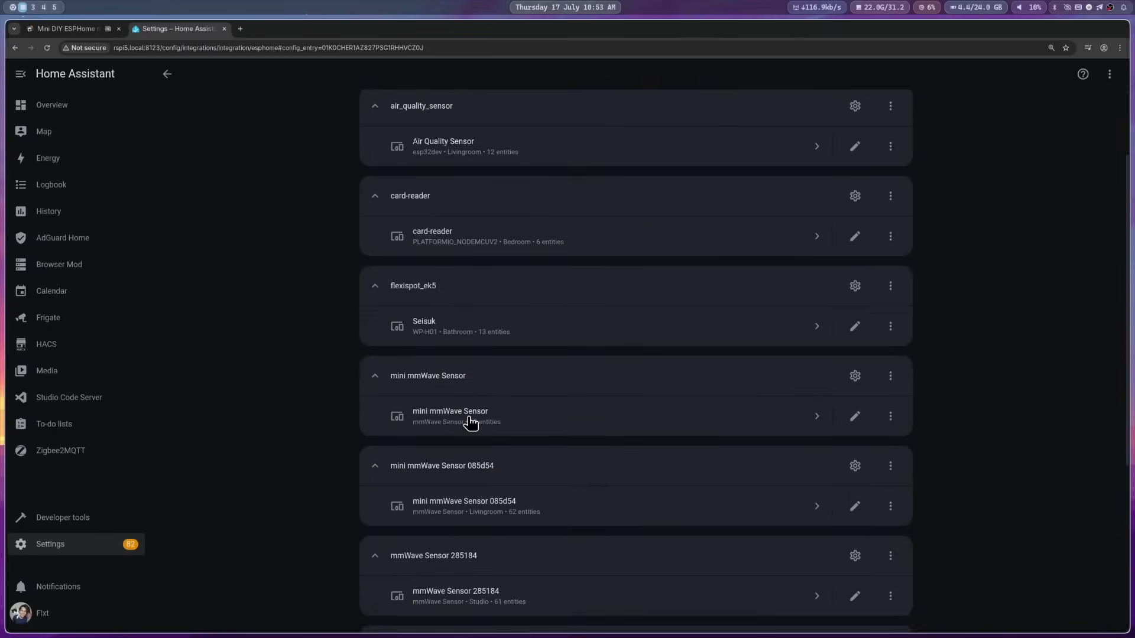
{"action": "left_click", "coordinate": [449, 416]}
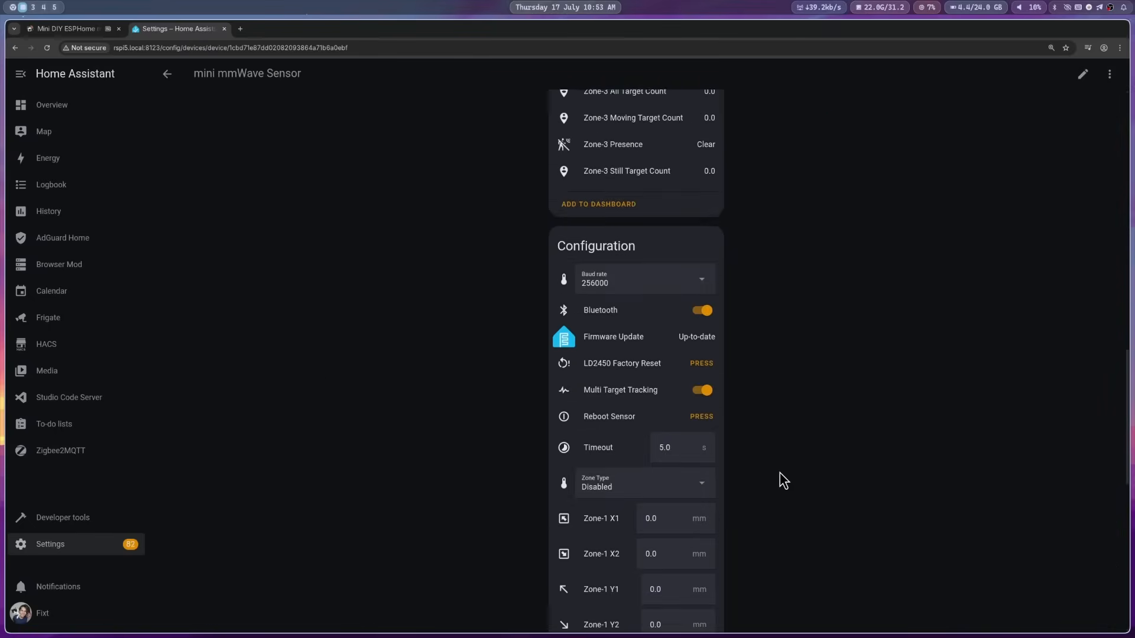
{"action": "scroll", "scroll_direction": "down", "scroll_amount": 3}
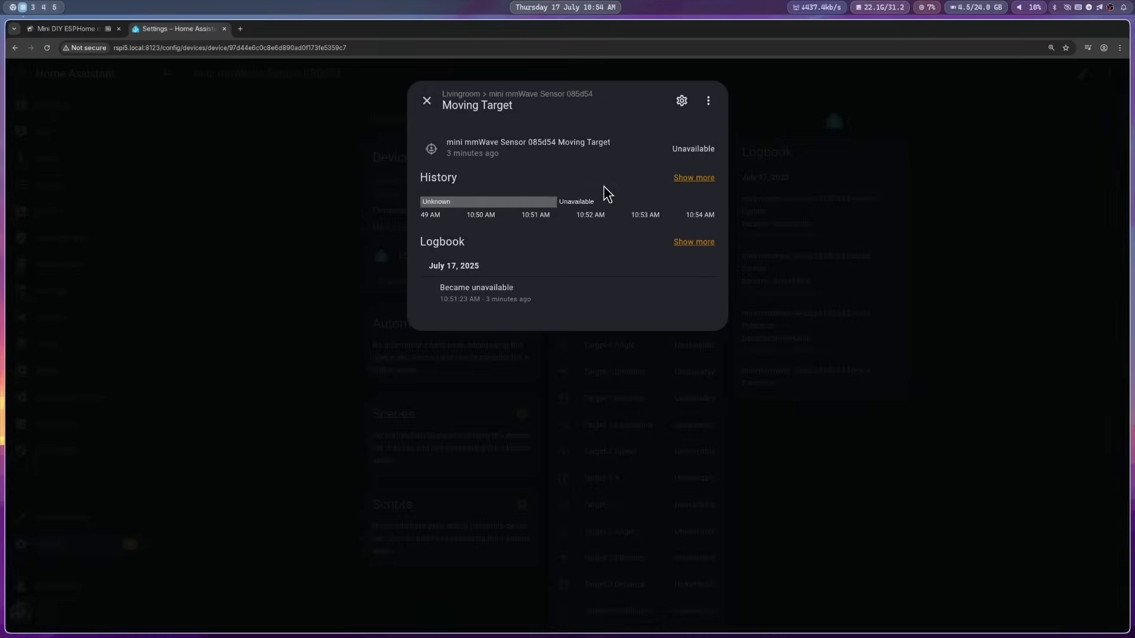
{"action": "left_click", "coordinate": [681, 101]}
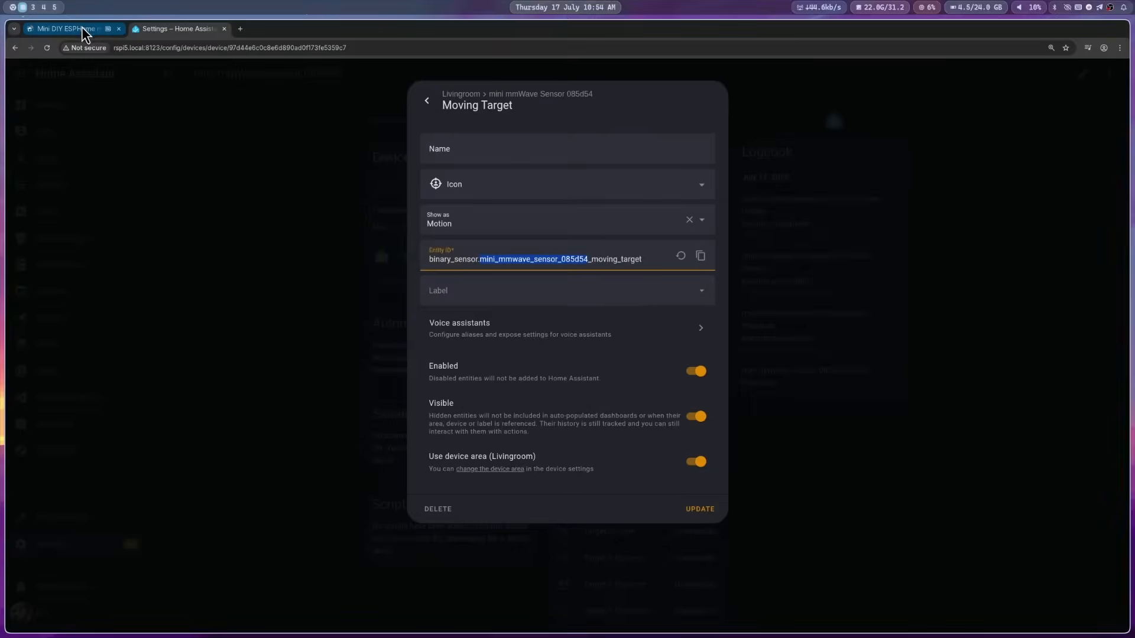
Generate the Plotly Graph card YAML for mini_mmwave_sensor_085d54 on the fixtSE guide page.
{"action": "left_click", "coordinate": [65, 29]}
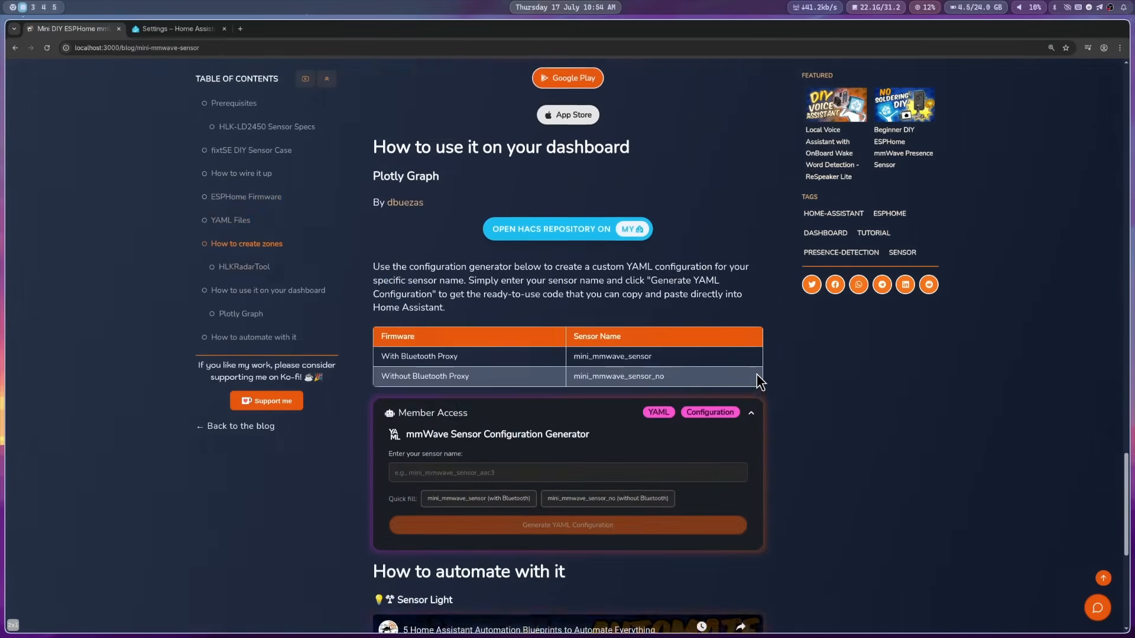
{"action": "scroll", "scroll_direction": "down", "scroll_amount": 3}
{"action": "type", "text": "mini_mmwave_sensor_085d54"}
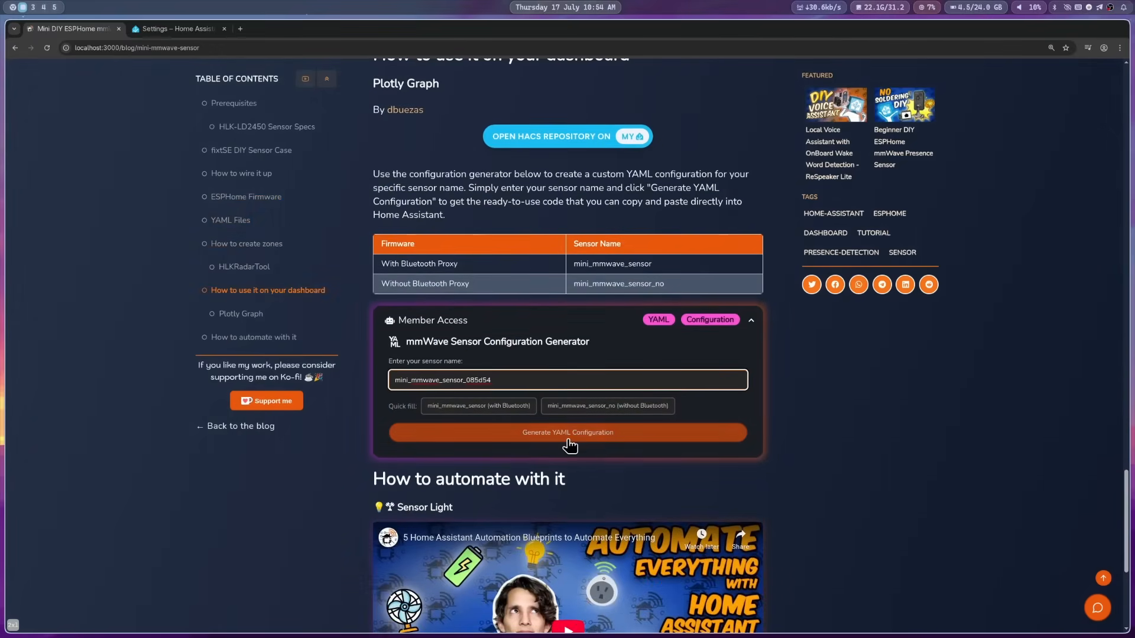
{"action": "left_click", "coordinate": [282, 28]}
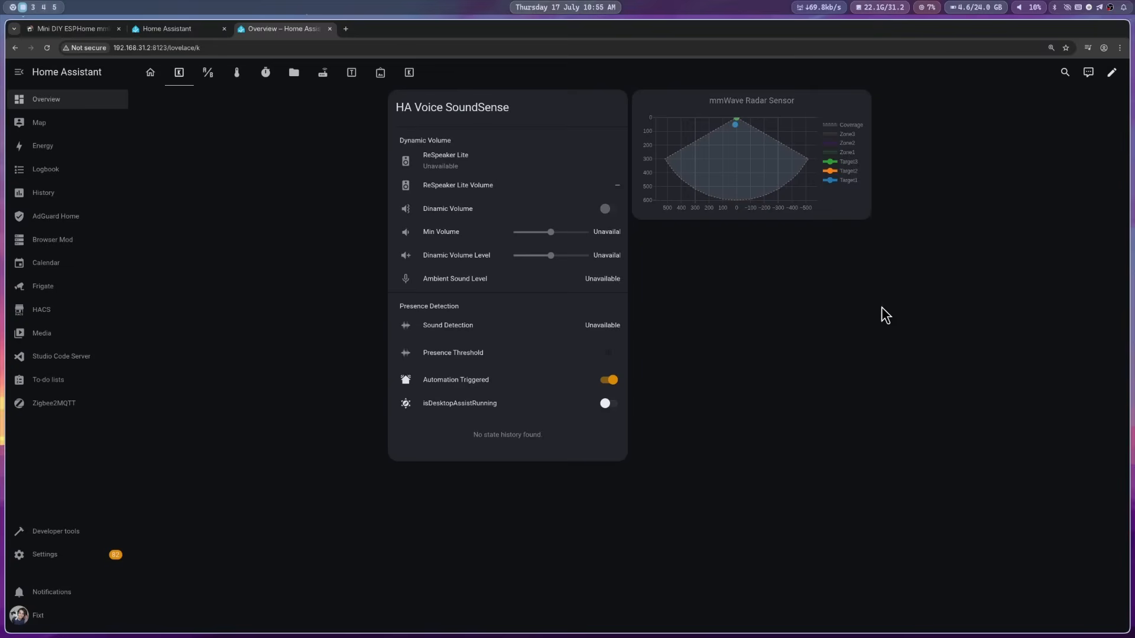
Start a new dashboard card, searching 'CUS' and choosing to write its YAML manually.
{"action": "left_click", "coordinate": [1114, 72]}
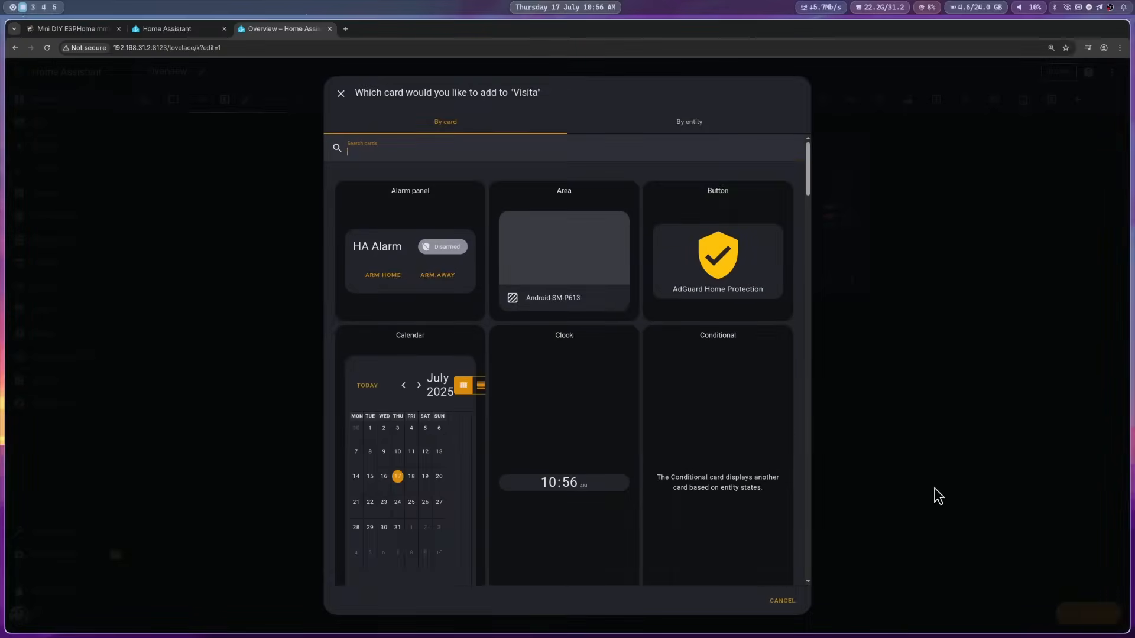
{"action": "left_click", "coordinate": [445, 148]}
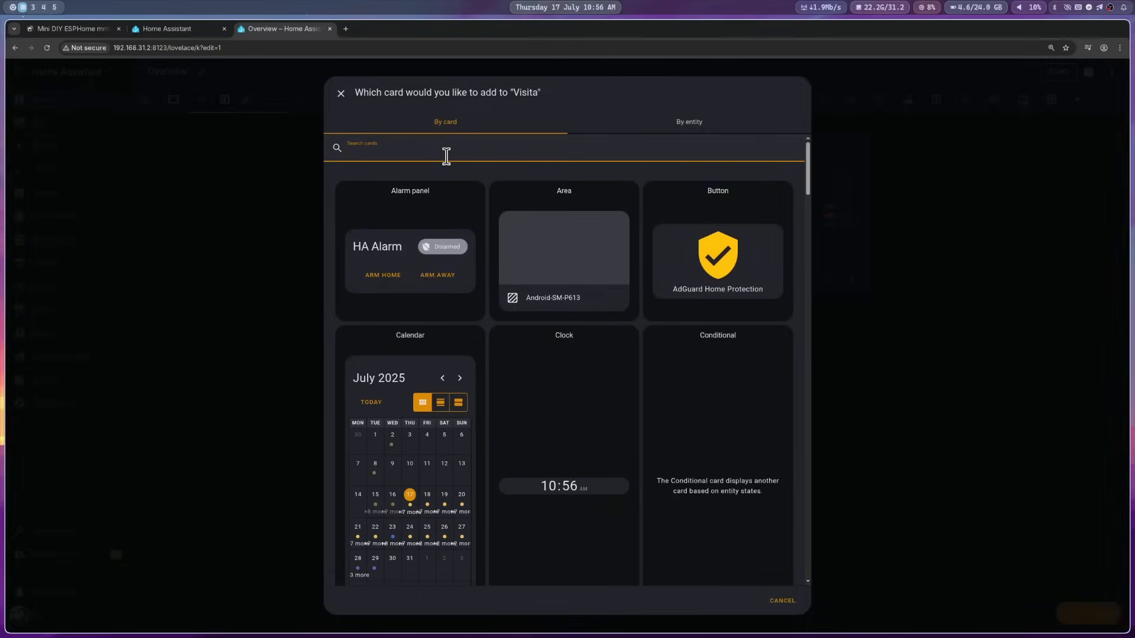
{"action": "type", "text": "CUS"}
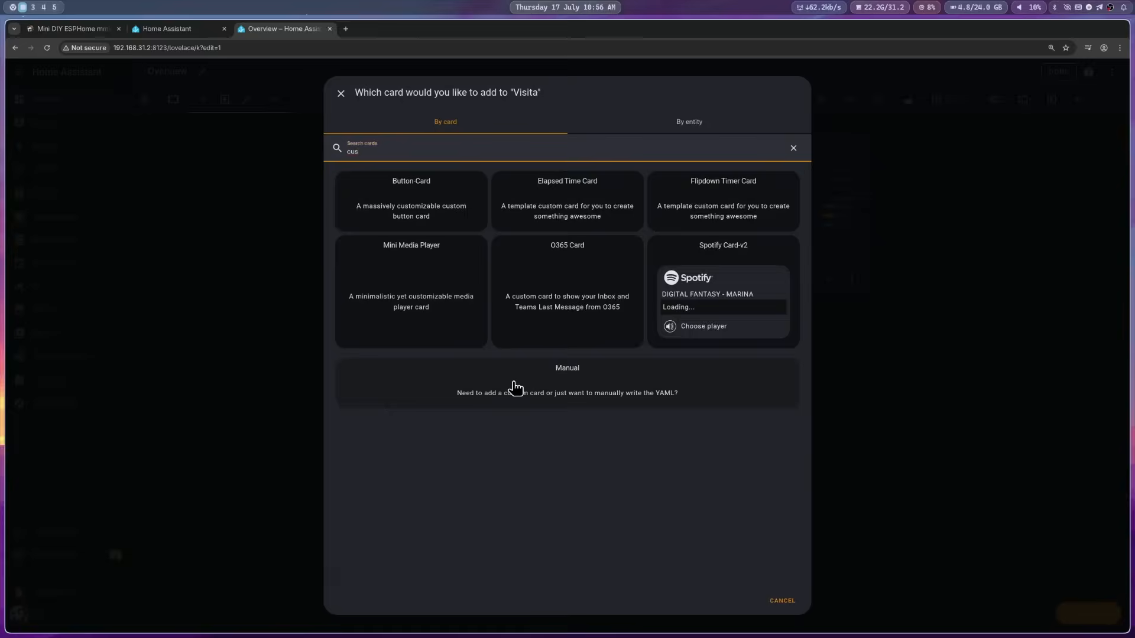
{"action": "left_click", "coordinate": [68, 28]}
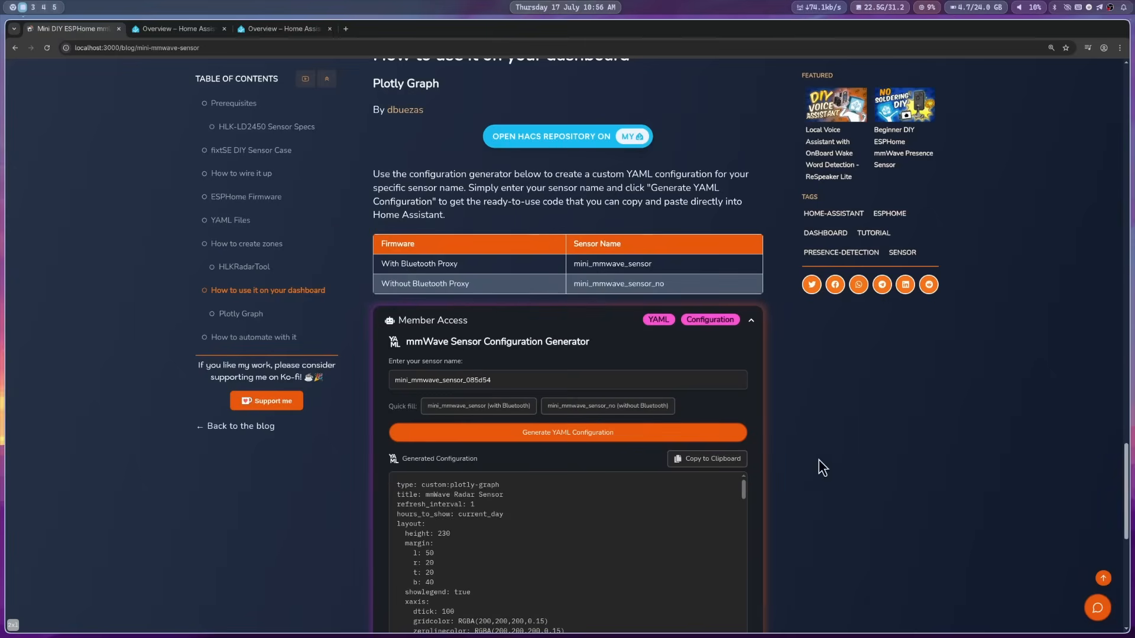
Paste the copied mmWave Radar Sensor Plotly YAML into the card editor and save the card.
{"action": "left_click", "coordinate": [707, 459]}
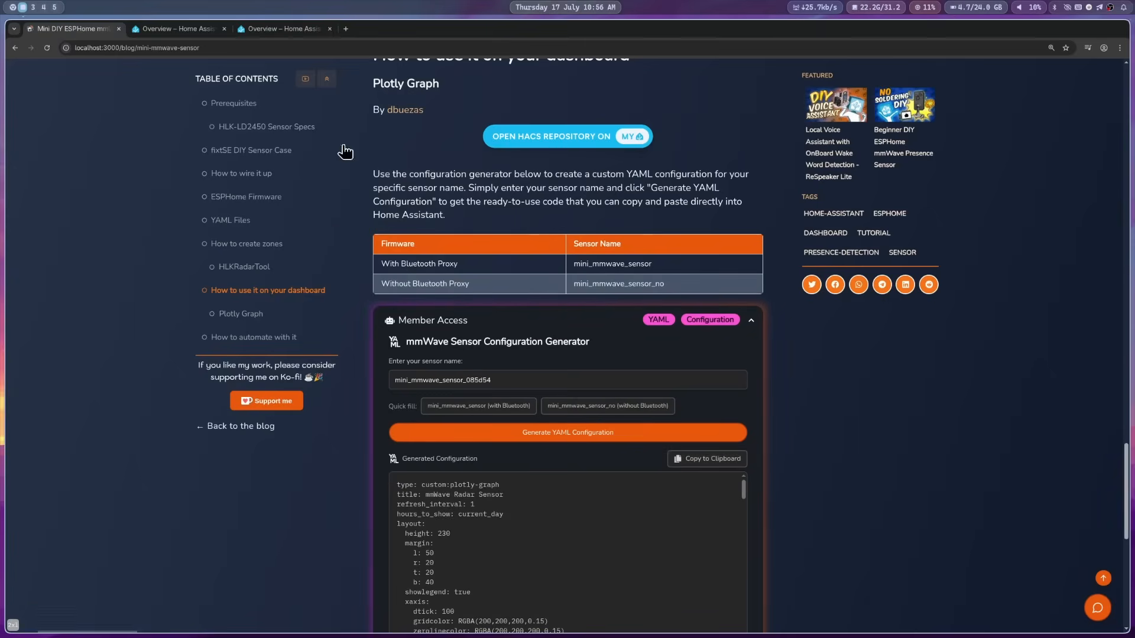
{"action": "left_click", "coordinate": [282, 28]}
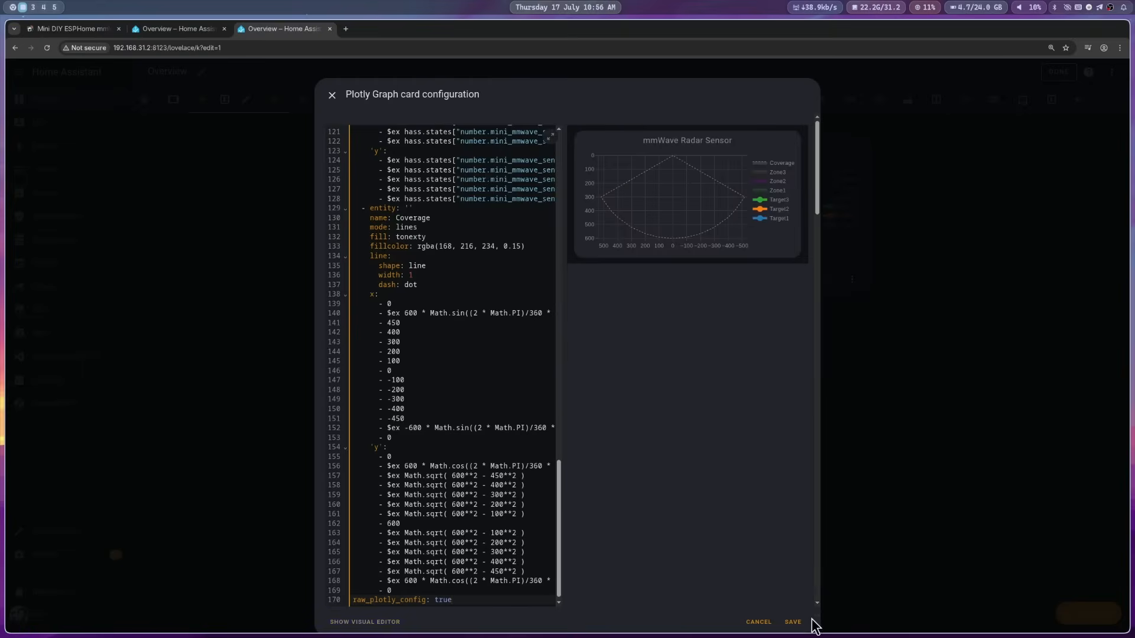
{"action": "left_click", "coordinate": [791, 621]}
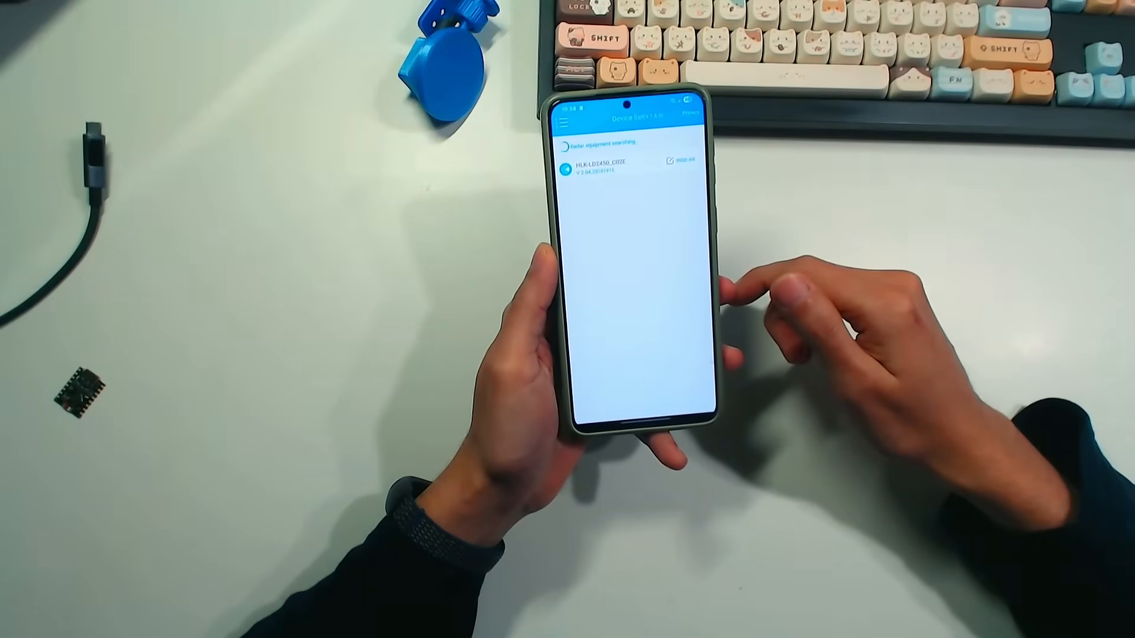
Switch the HLK-LD2450 to Area Detection, draw zones 1 and 2 with three areas enabled, and submit.
{"action": "left_click", "coordinate": [628, 164]}
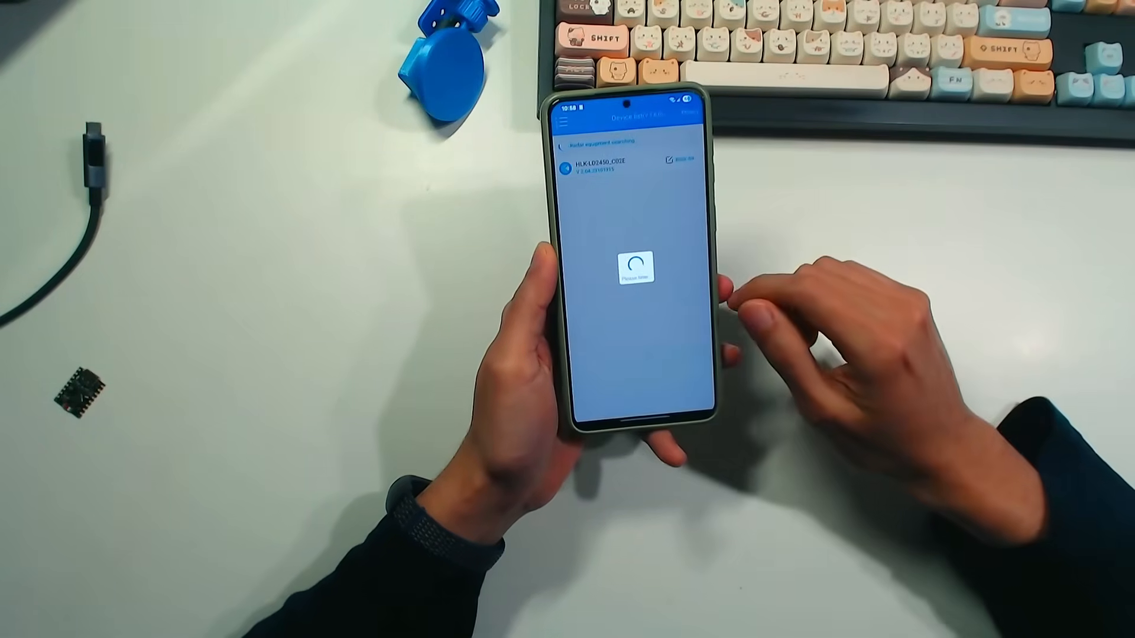
{"action": "left_click", "coordinate": [630, 164]}
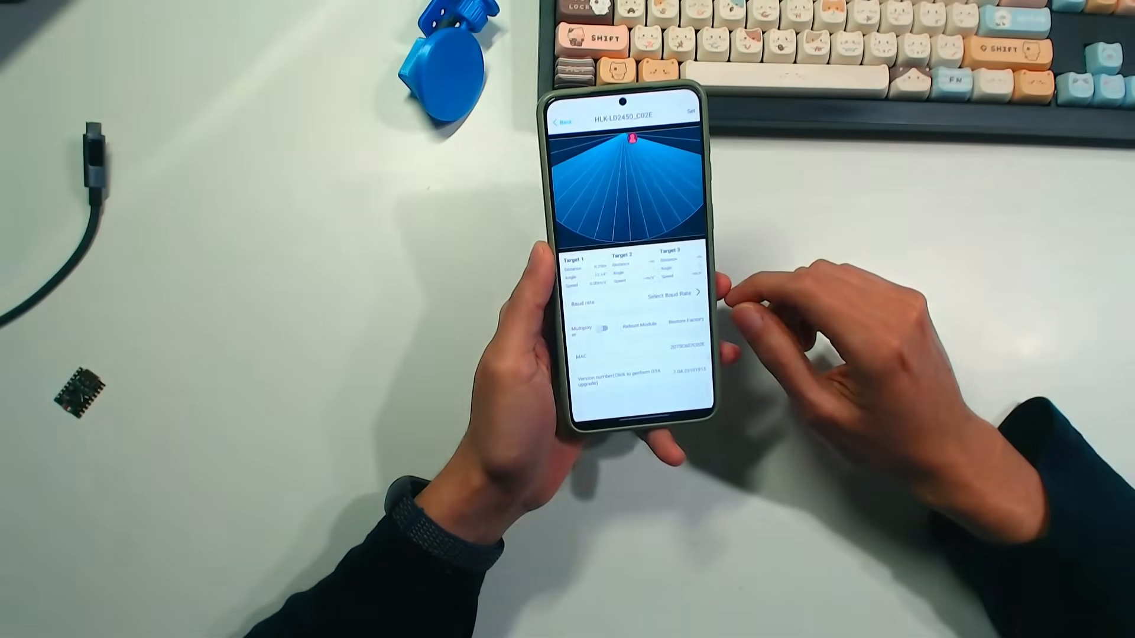
{"action": "left_click", "coordinate": [598, 329]}
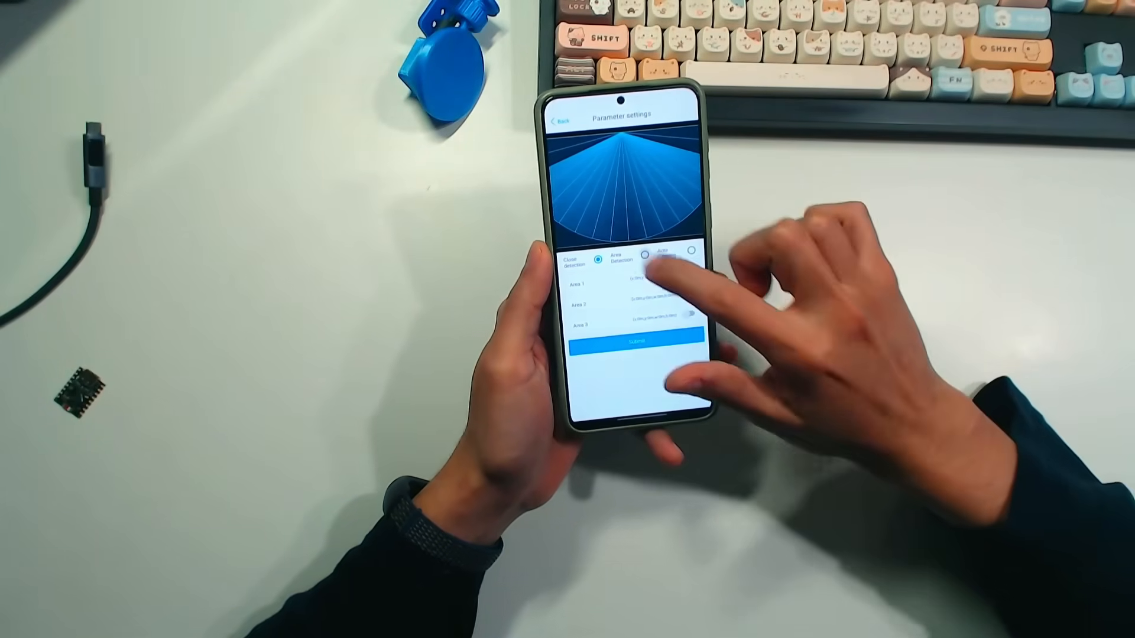
{"action": "left_click", "coordinate": [679, 249]}
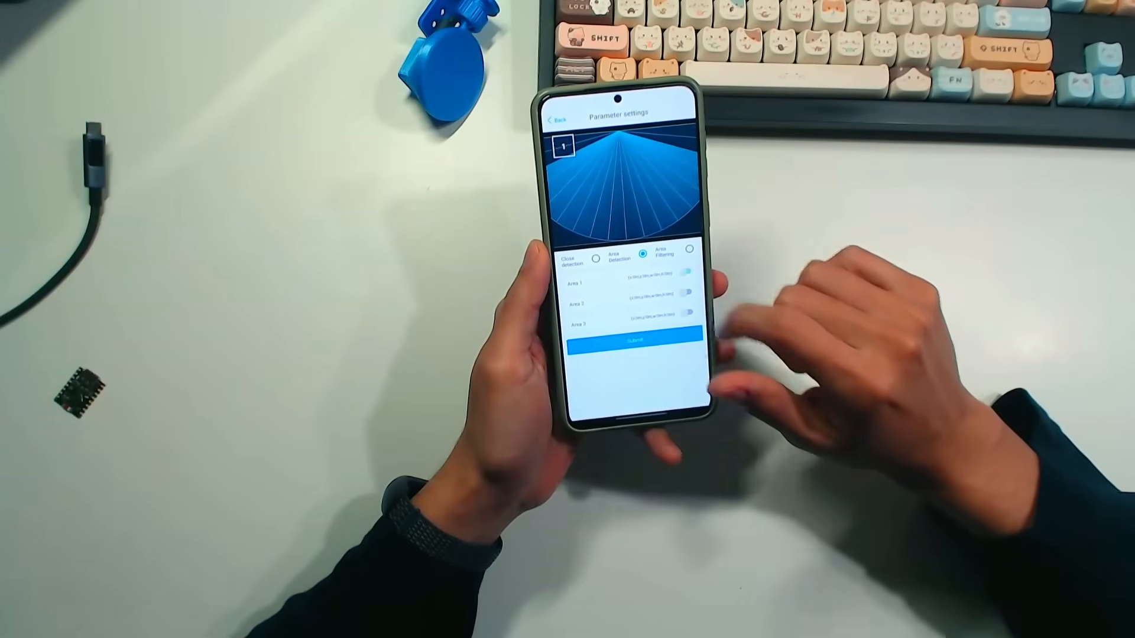
{"action": "left_click", "coordinate": [697, 282]}
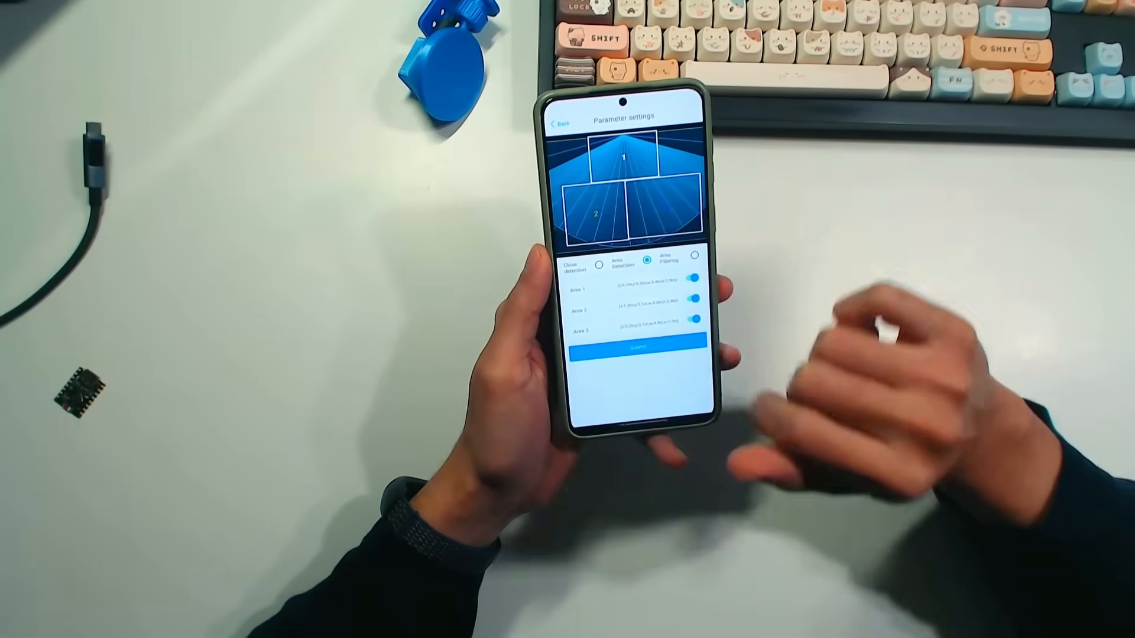
{"action": "left_click", "coordinate": [635, 344]}
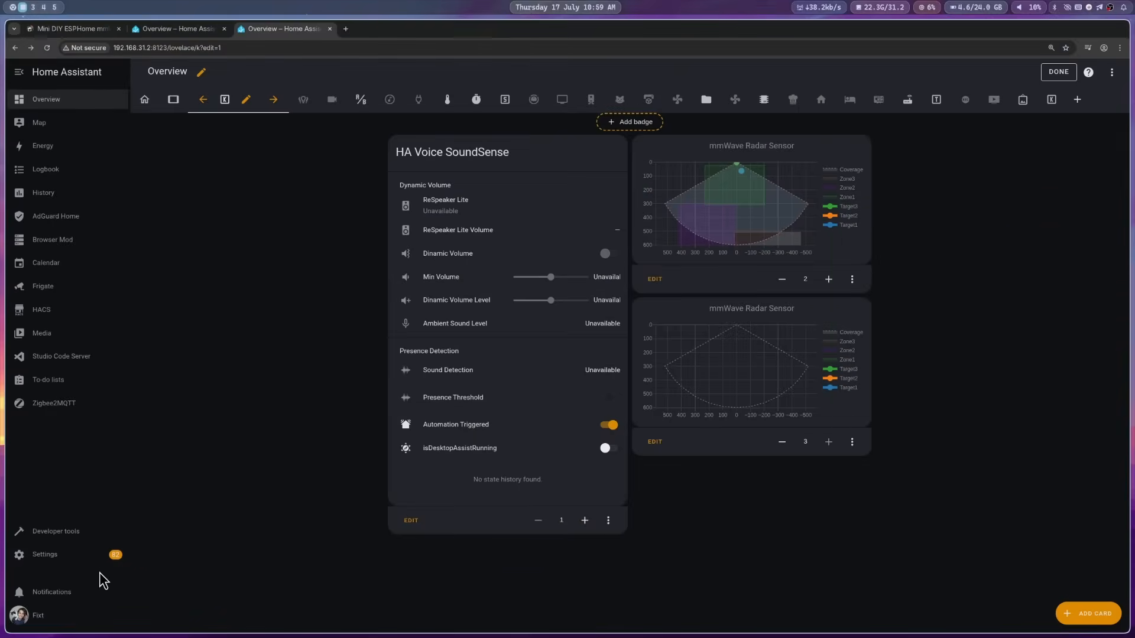
Navigate Settings > Devices & services > ESPHome to the mini mmWave Sensor device page.
{"action": "left_click", "coordinate": [44, 555]}
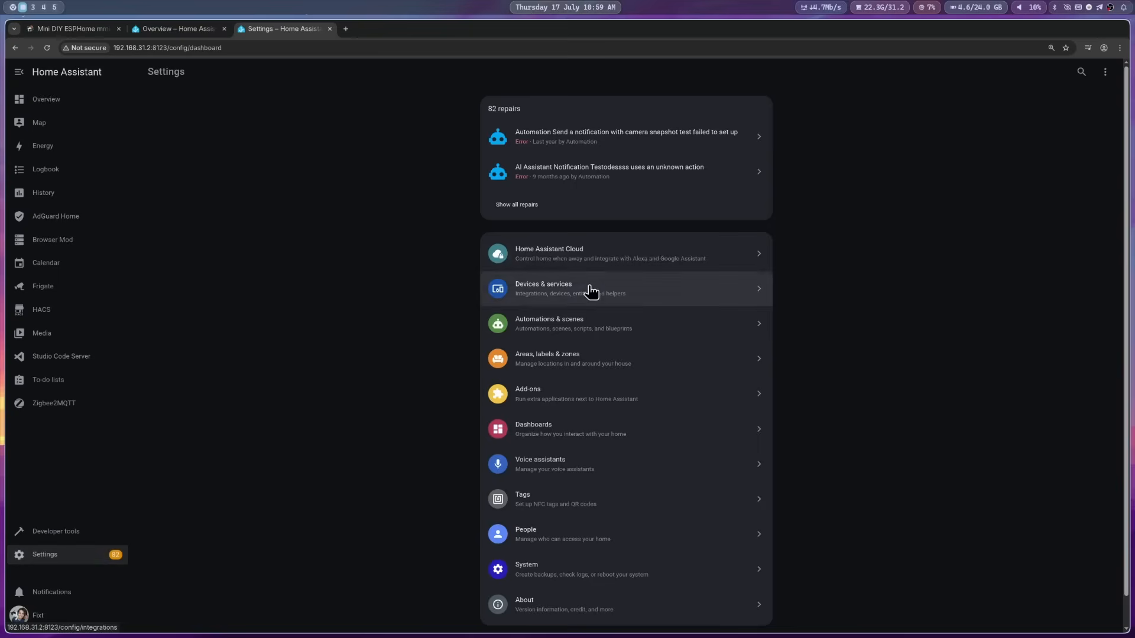
{"action": "left_click", "coordinate": [589, 288]}
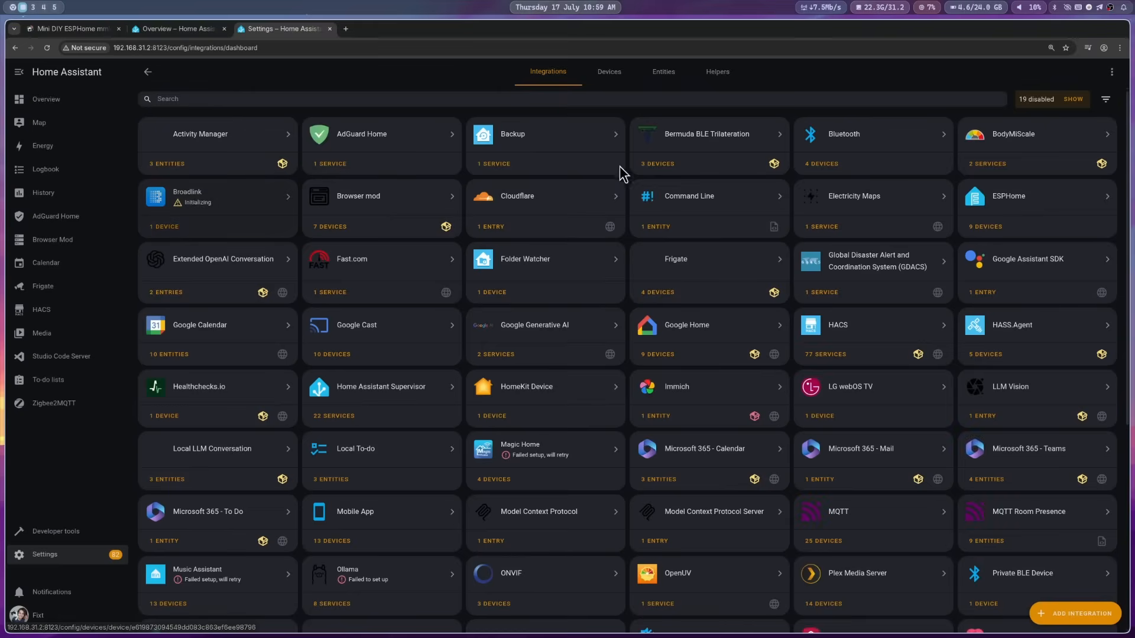
{"action": "left_click", "coordinate": [1035, 205]}
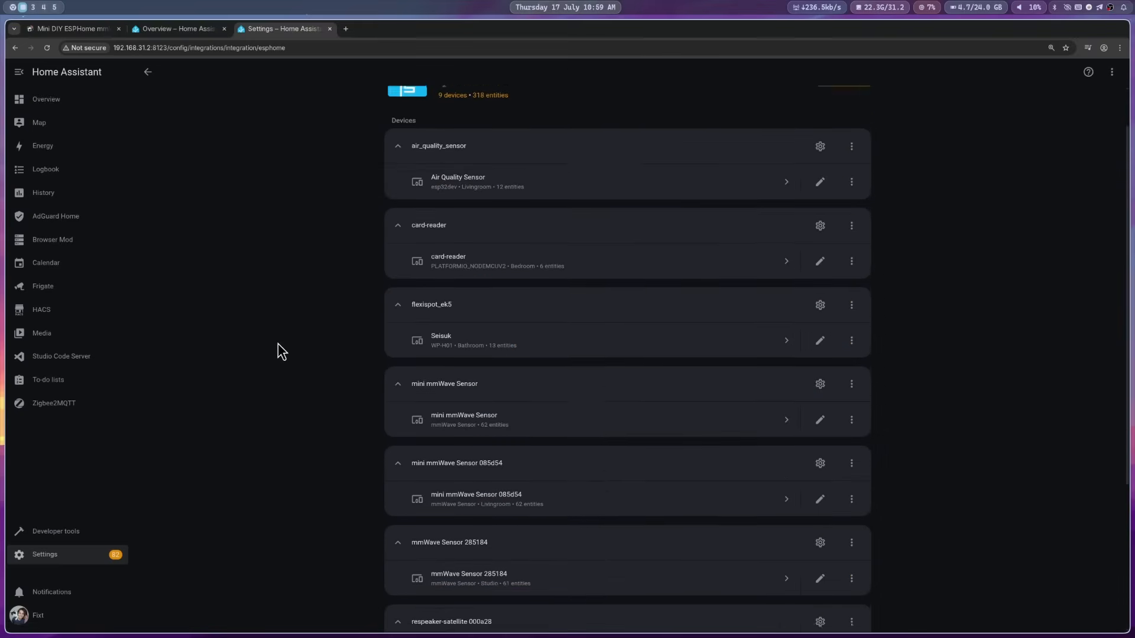
{"action": "left_click", "coordinate": [463, 419]}
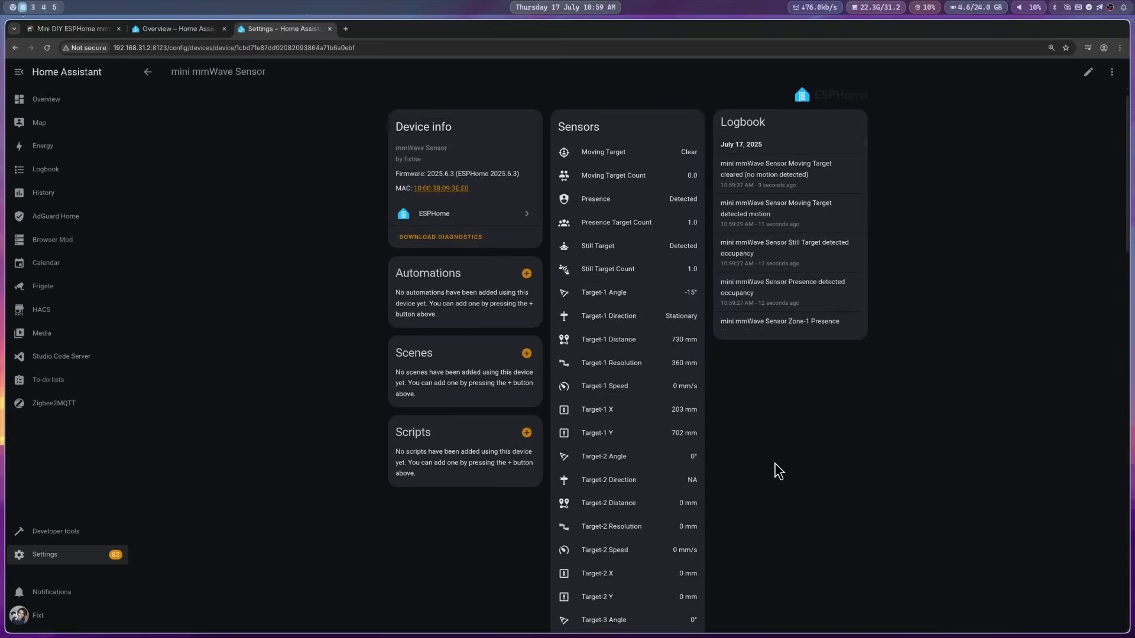
Check the Zone-1 Presence history shows detected and cleared motion, then dismiss it.
{"action": "scroll", "scroll_direction": "down", "scroll_amount": 3}
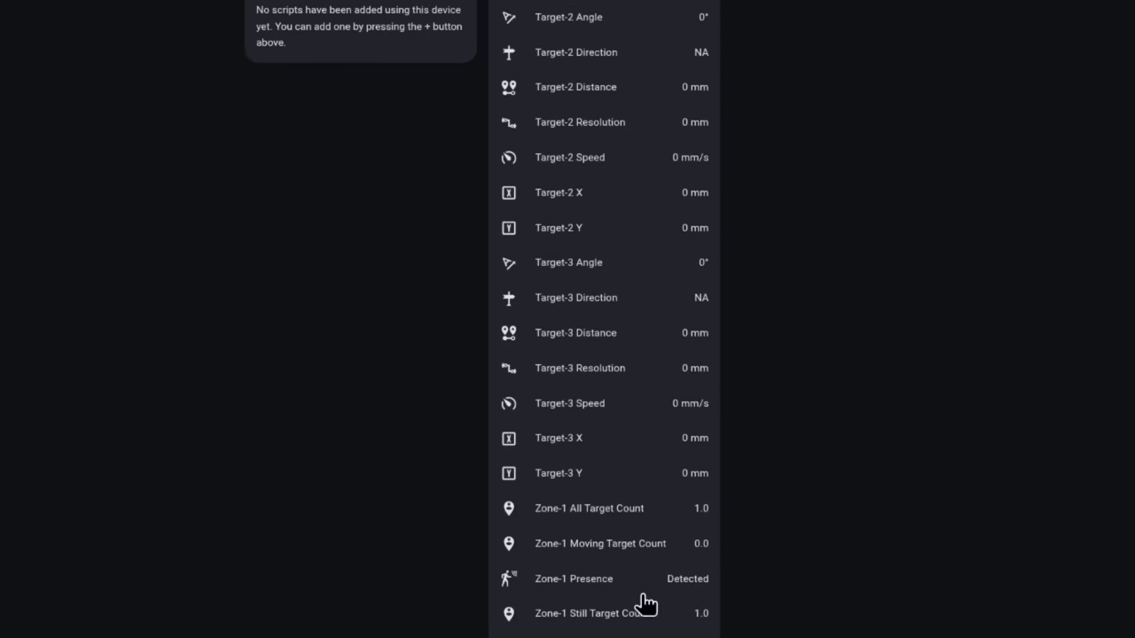
{"action": "left_click", "coordinate": [574, 578]}
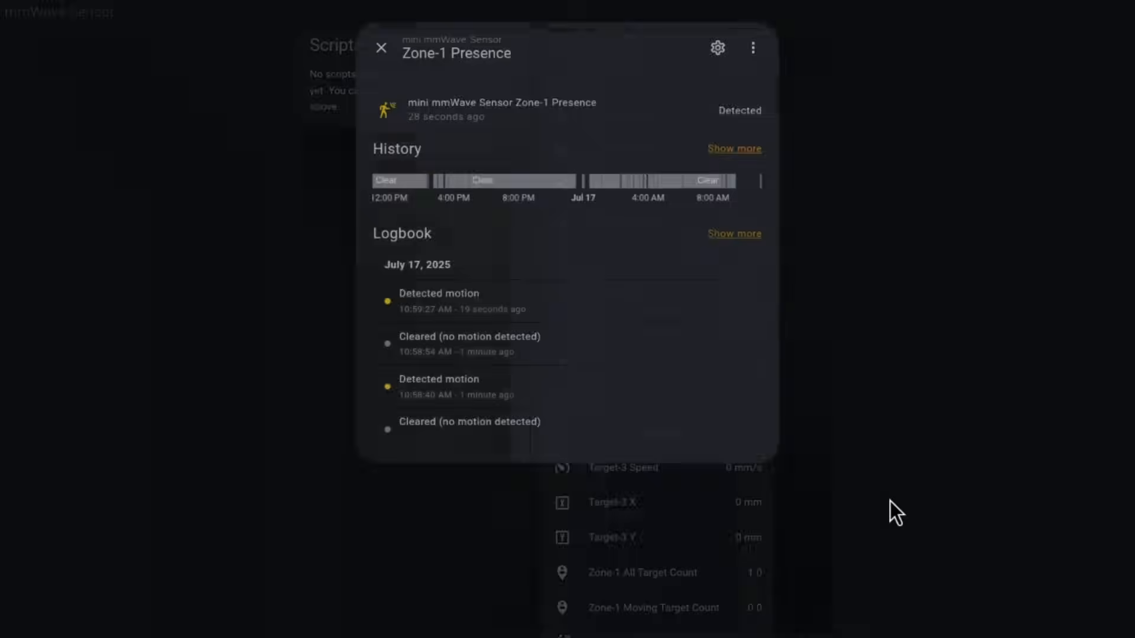
{"action": "left_click", "coordinate": [382, 47]}
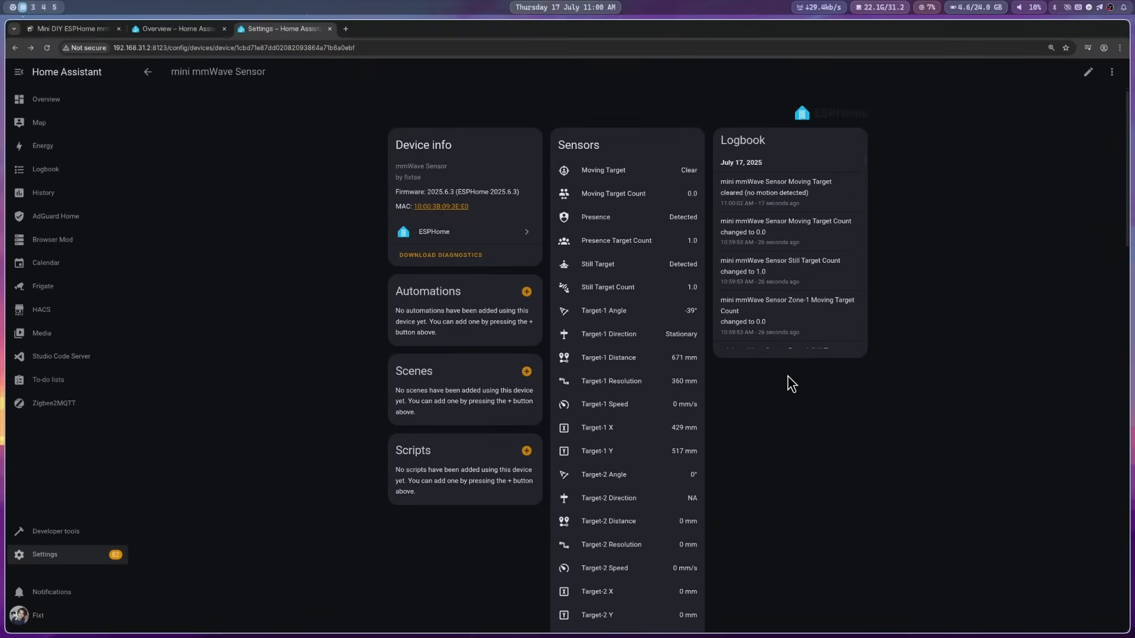
Reach the mini mmWave Sensor 085d54 device page via the Bluetooth integration.
{"action": "left_click", "coordinate": [147, 72]}
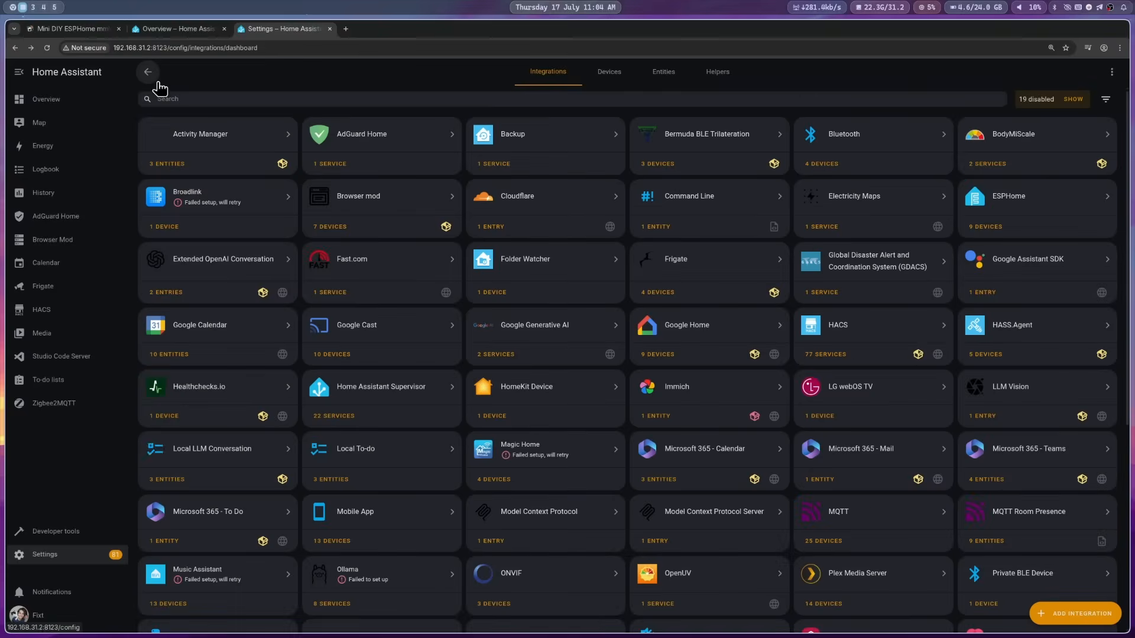
{"action": "left_click", "coordinate": [869, 134]}
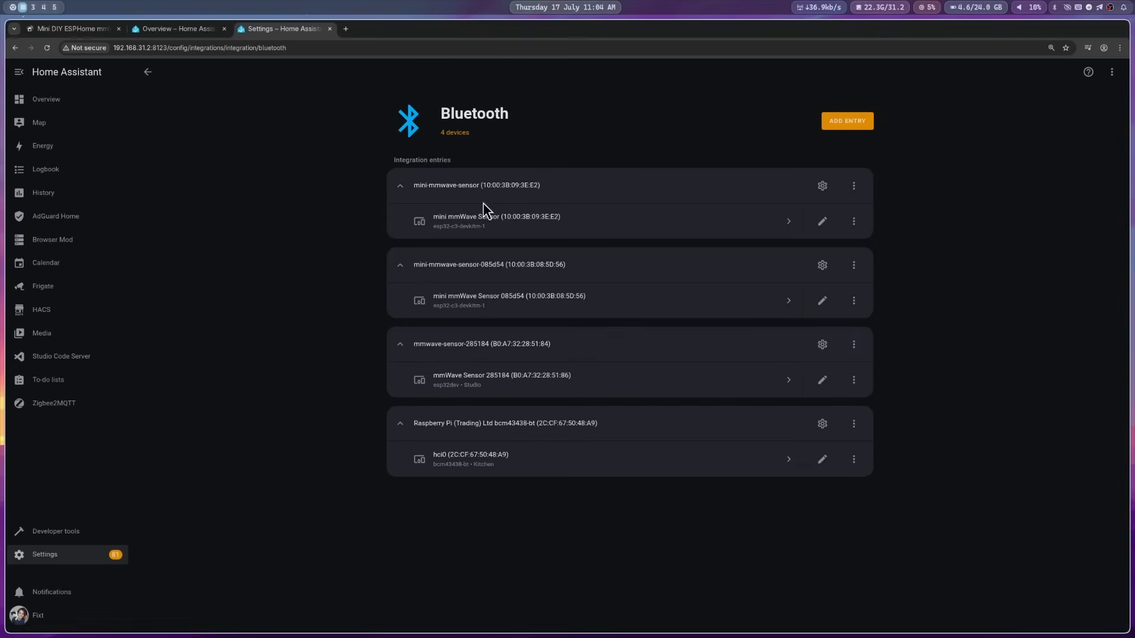
{"action": "left_click", "coordinate": [508, 300]}
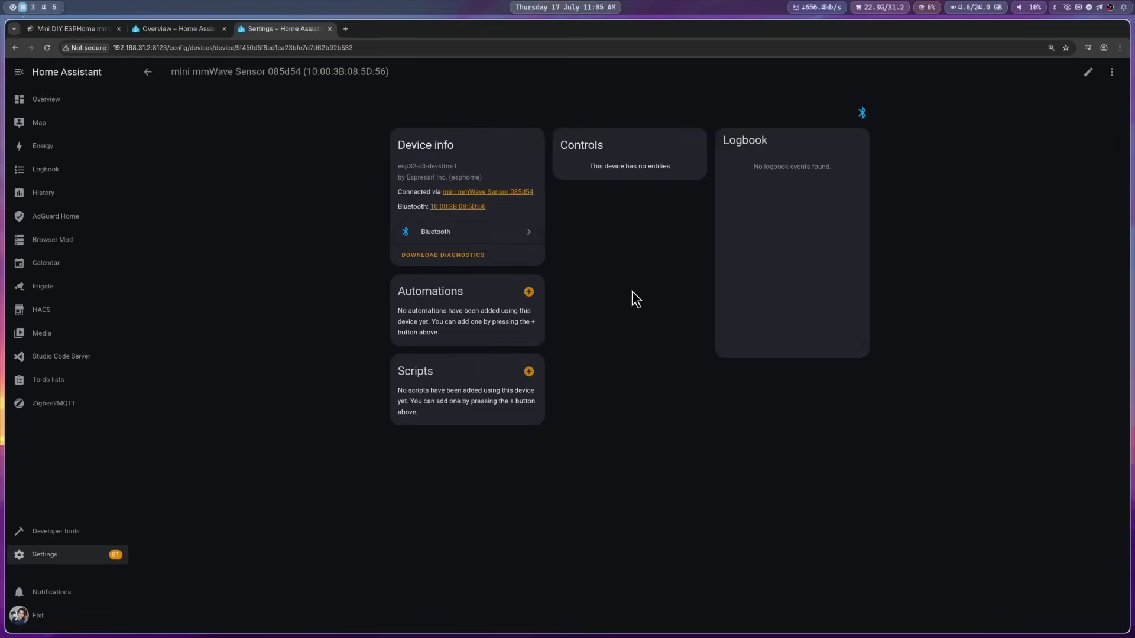
{"action": "mouse_move", "coordinate": [1043, 96]}
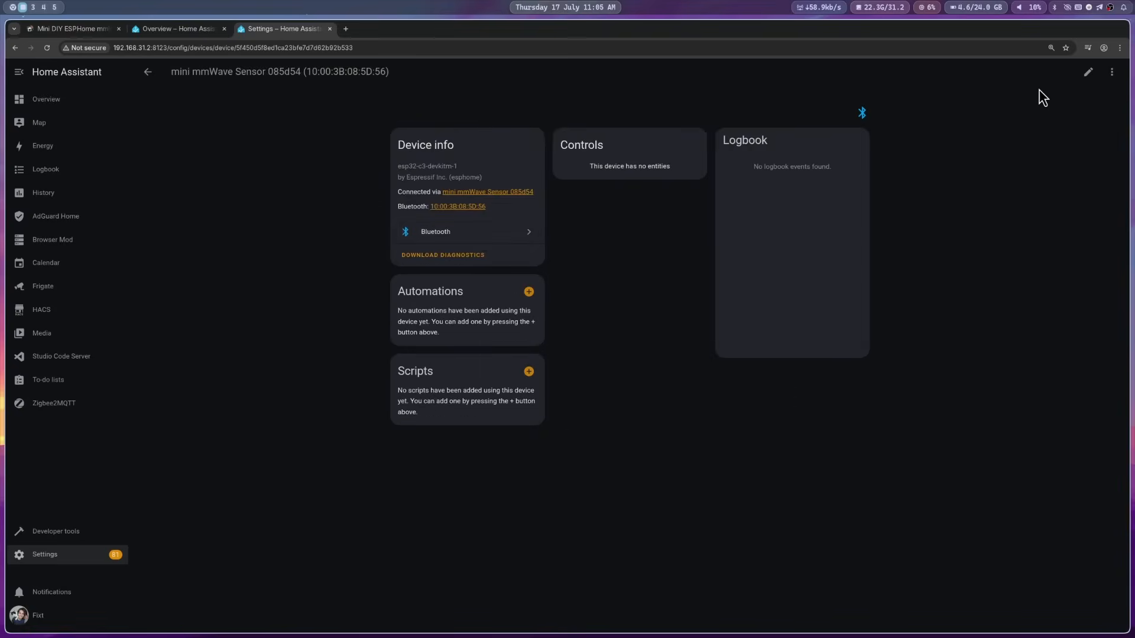
View the device's name and area settings and cancel without changing anything.
{"action": "left_click", "coordinate": [1088, 72]}
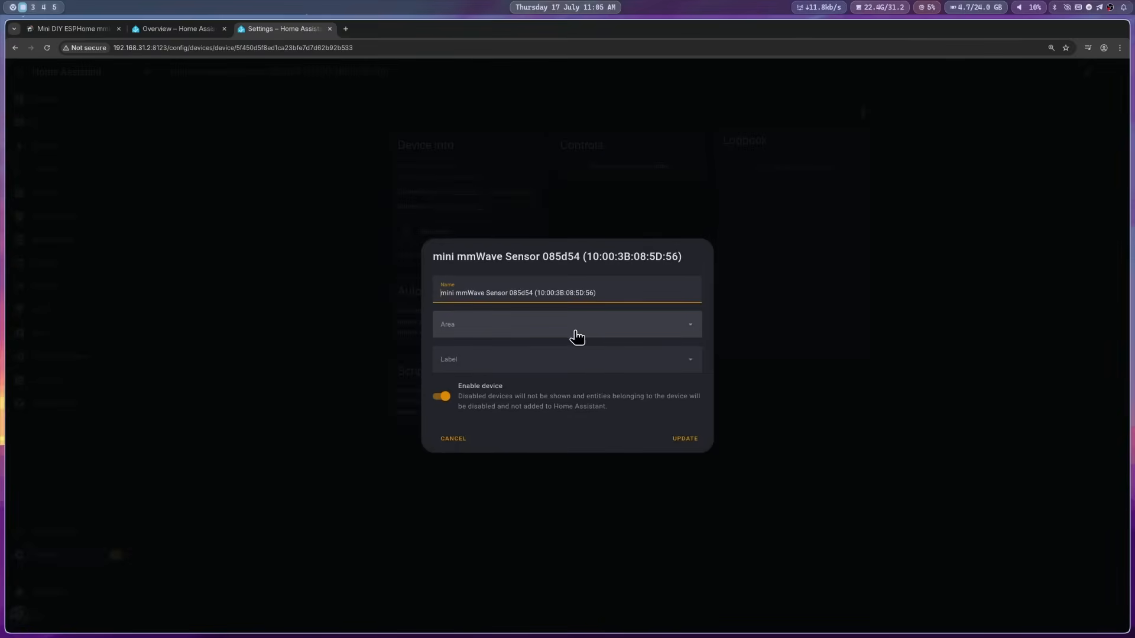
{"action": "mouse_move", "coordinate": [453, 439]}
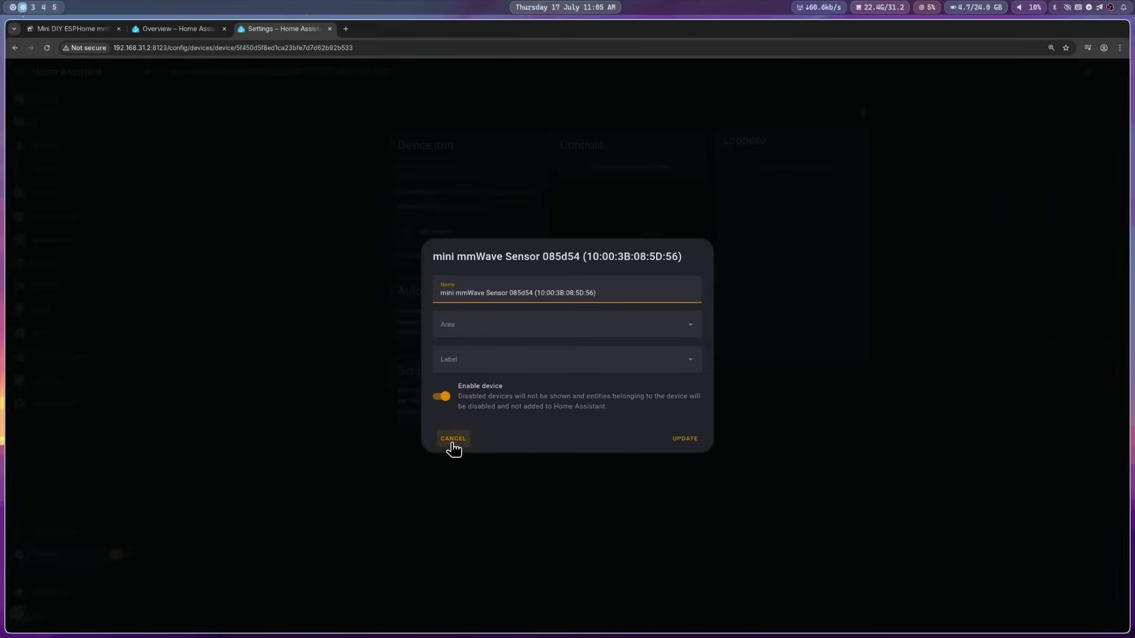
{"action": "left_click", "coordinate": [453, 438]}
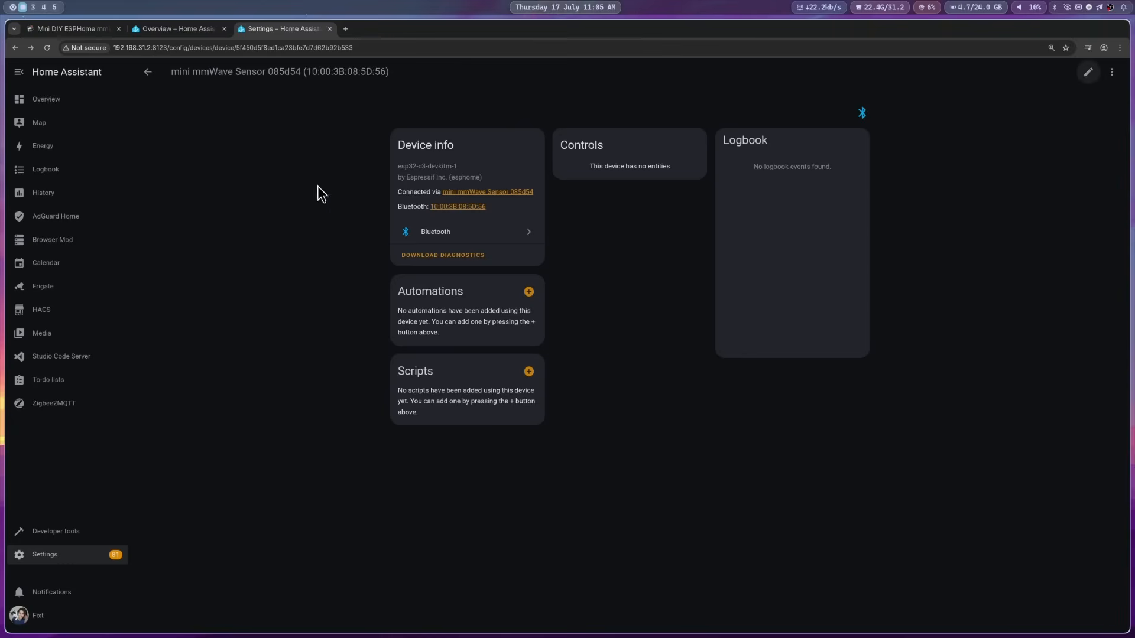
{"action": "left_click", "coordinate": [436, 232]}
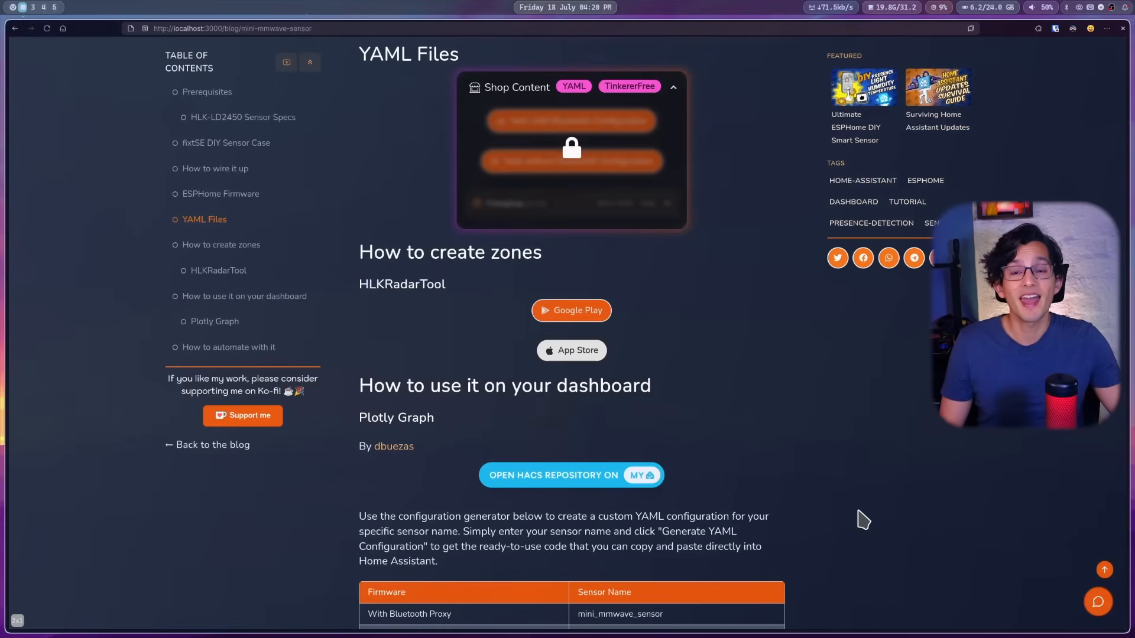
Navigate from the fixtSE home page to the Booking page with the 1 Hour Meeting calendar.
{"action": "left_click", "coordinate": [874, 54]}
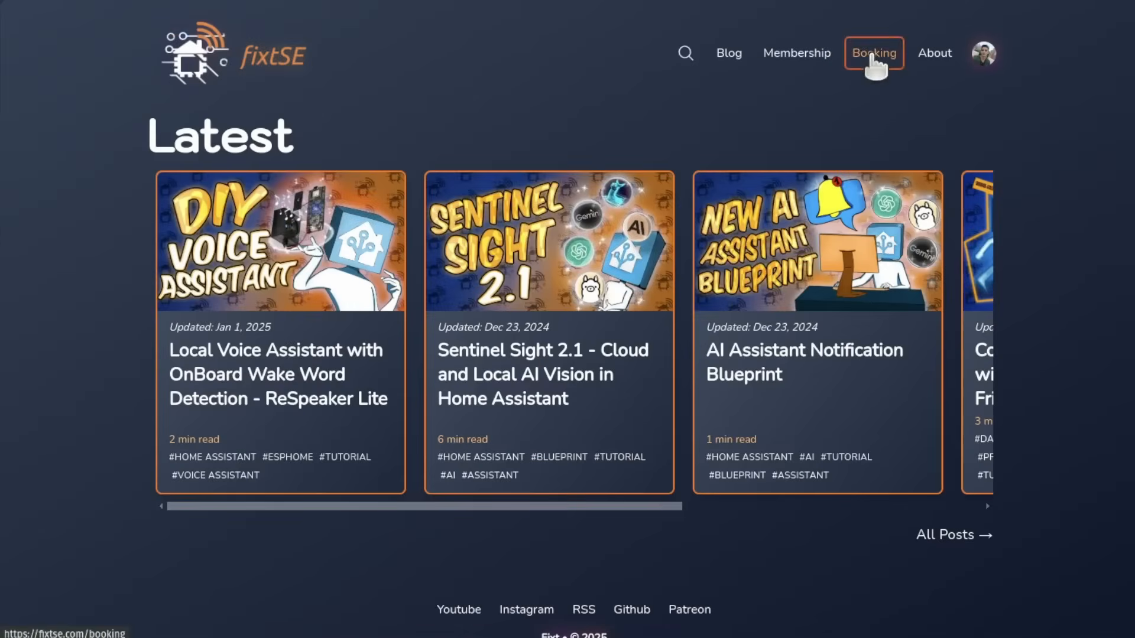
{"action": "left_click", "coordinate": [873, 54]}
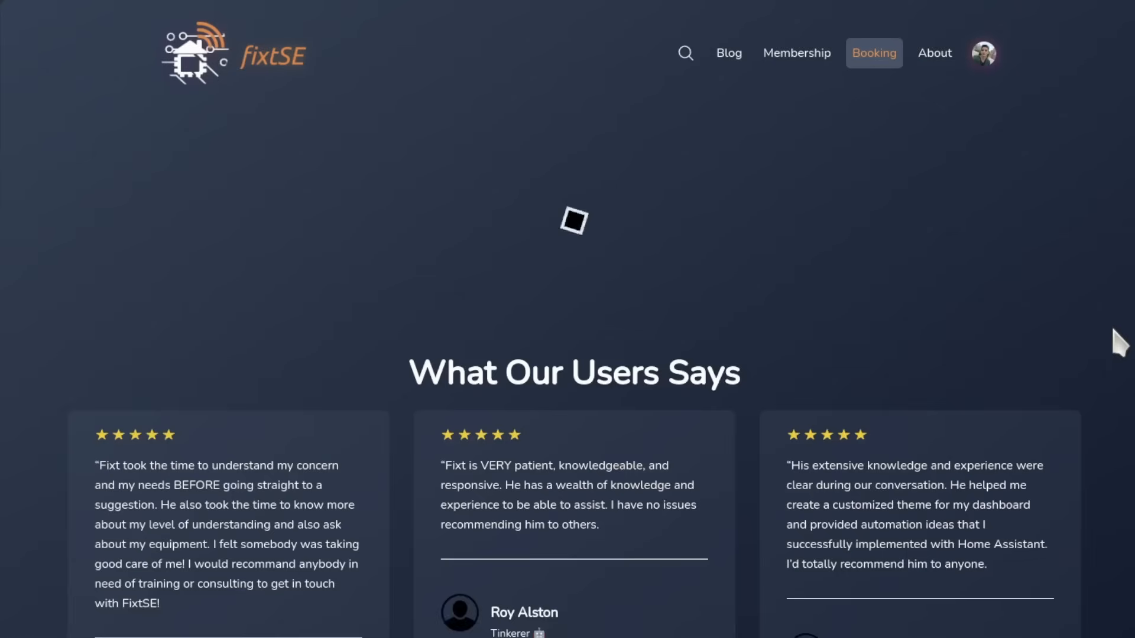
{"action": "left_click", "coordinate": [872, 54]}
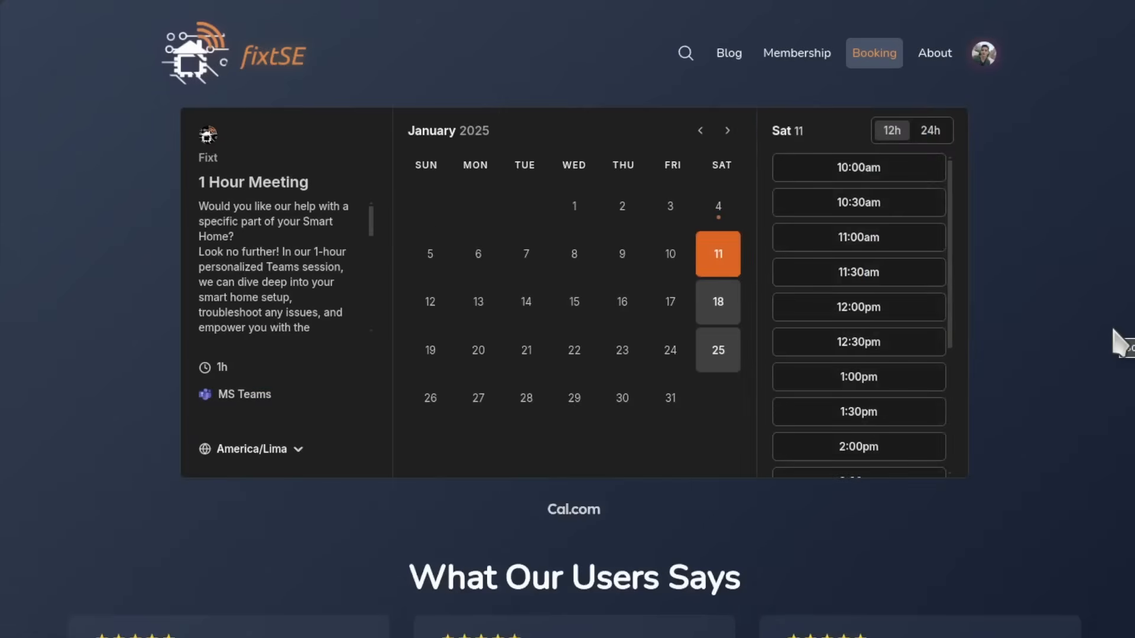